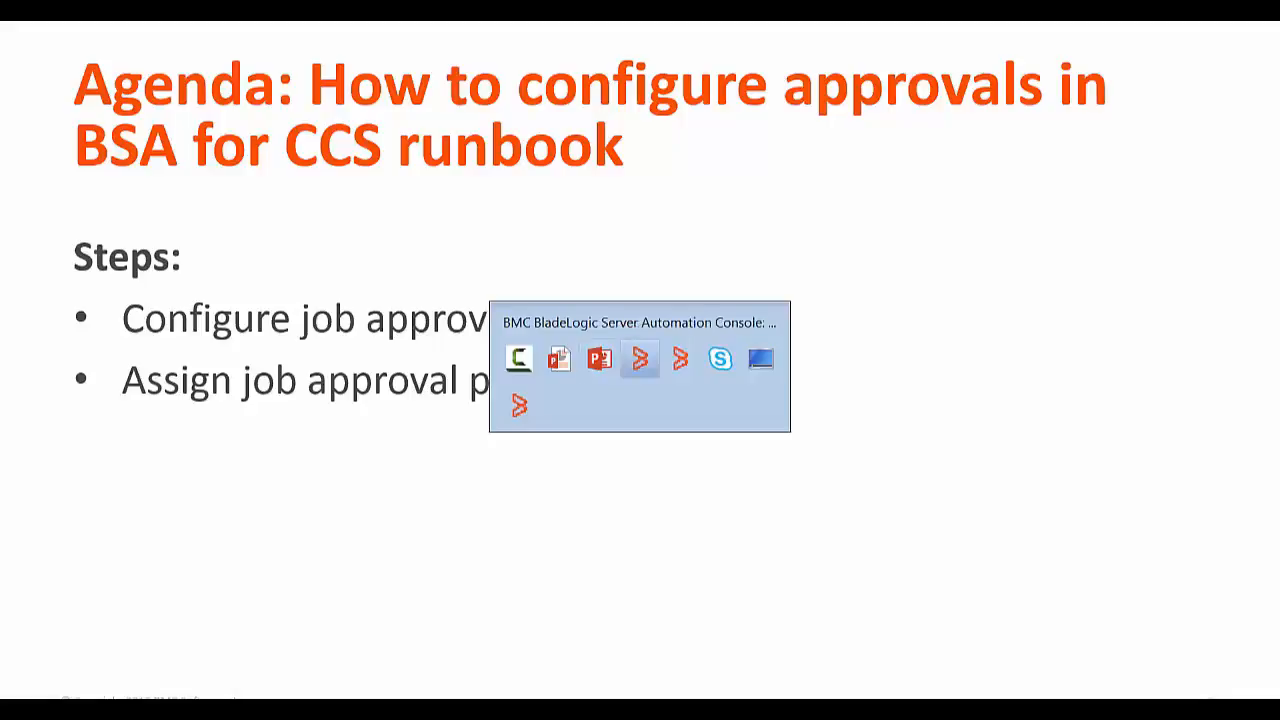
# Switch from the agenda slide to the BladeLogic console window.
pyautogui.click(640, 358)
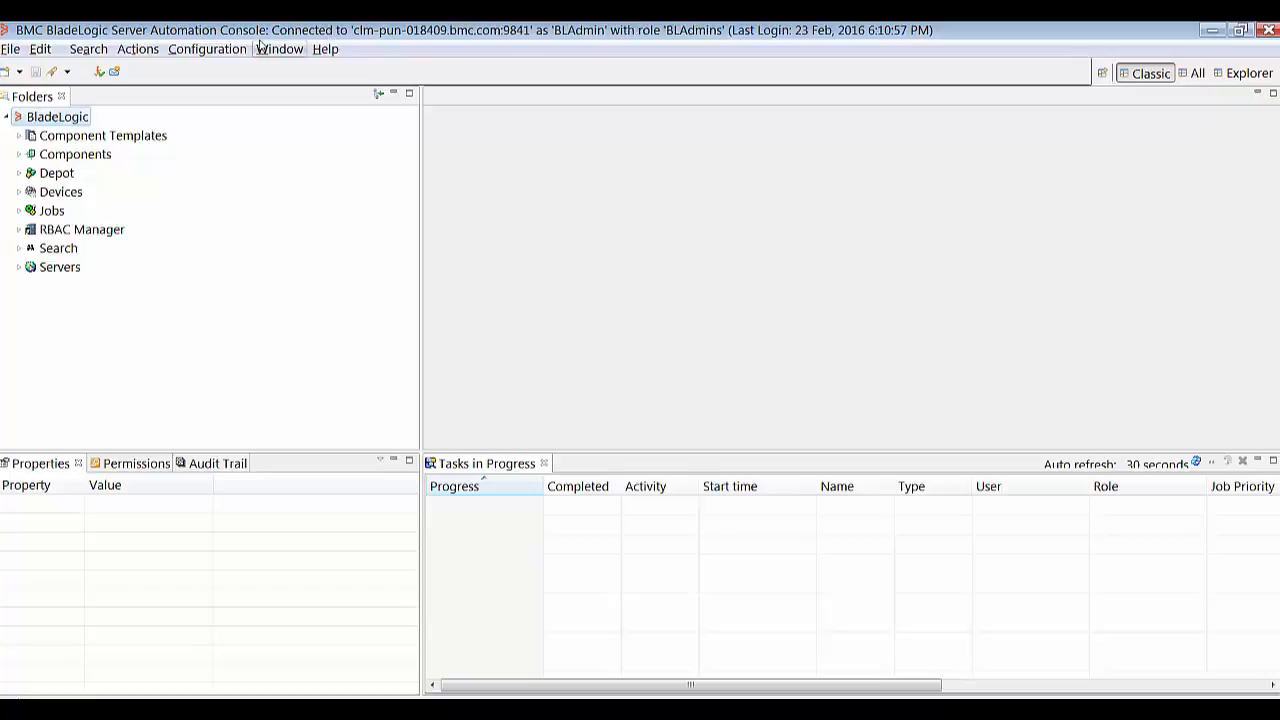
pyautogui.moveTo(237, 49)
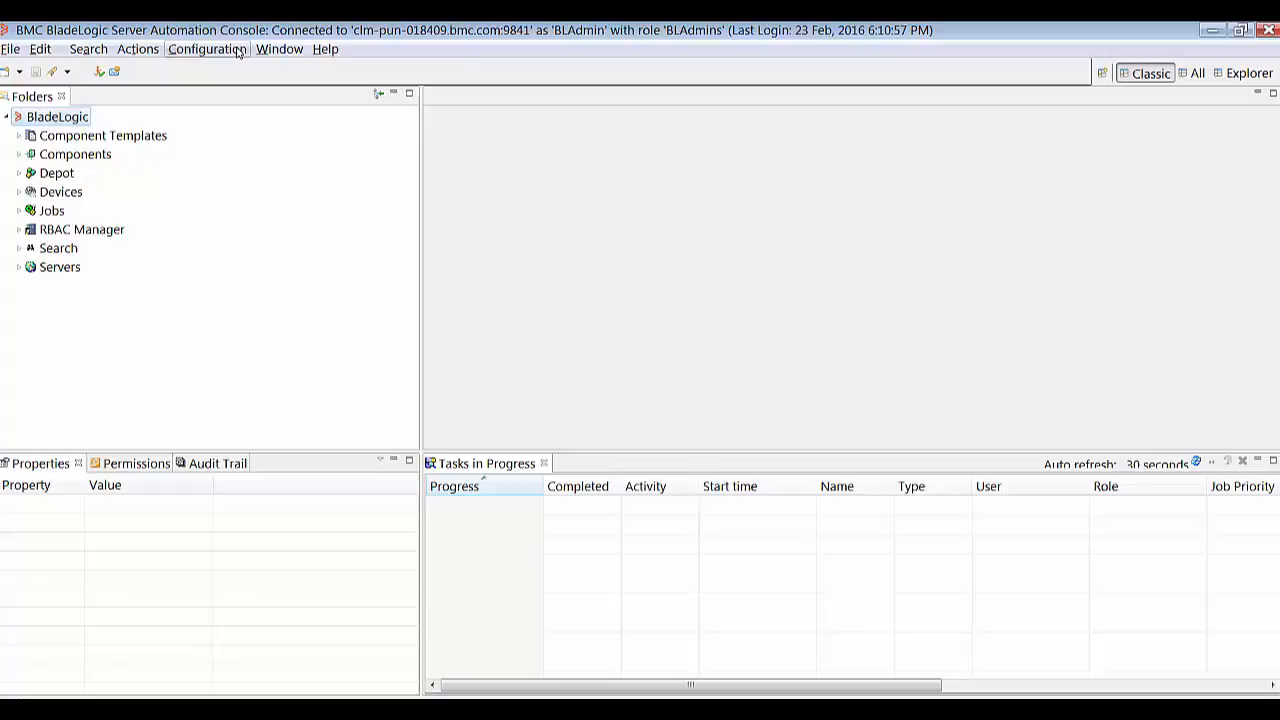
# Set File Deploy Job to Yes in Approval Configuration and confirm.
pyautogui.click(205, 50)
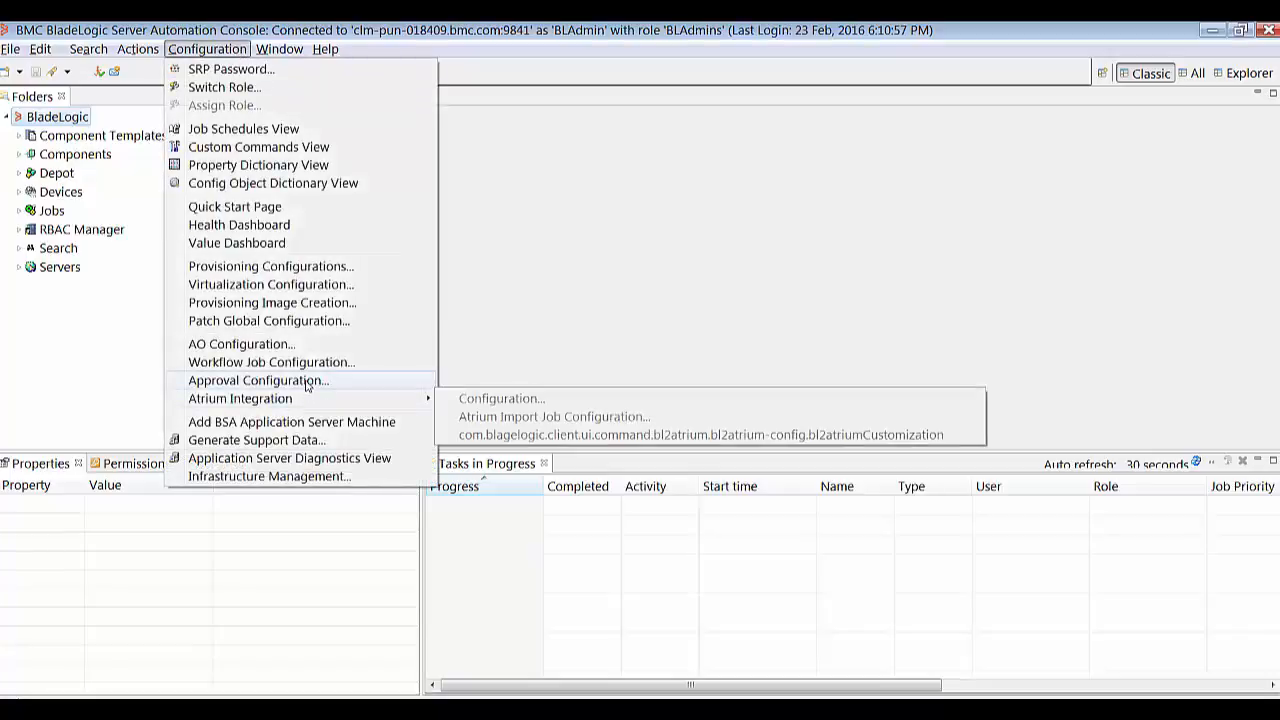
pyautogui.click(501, 398)
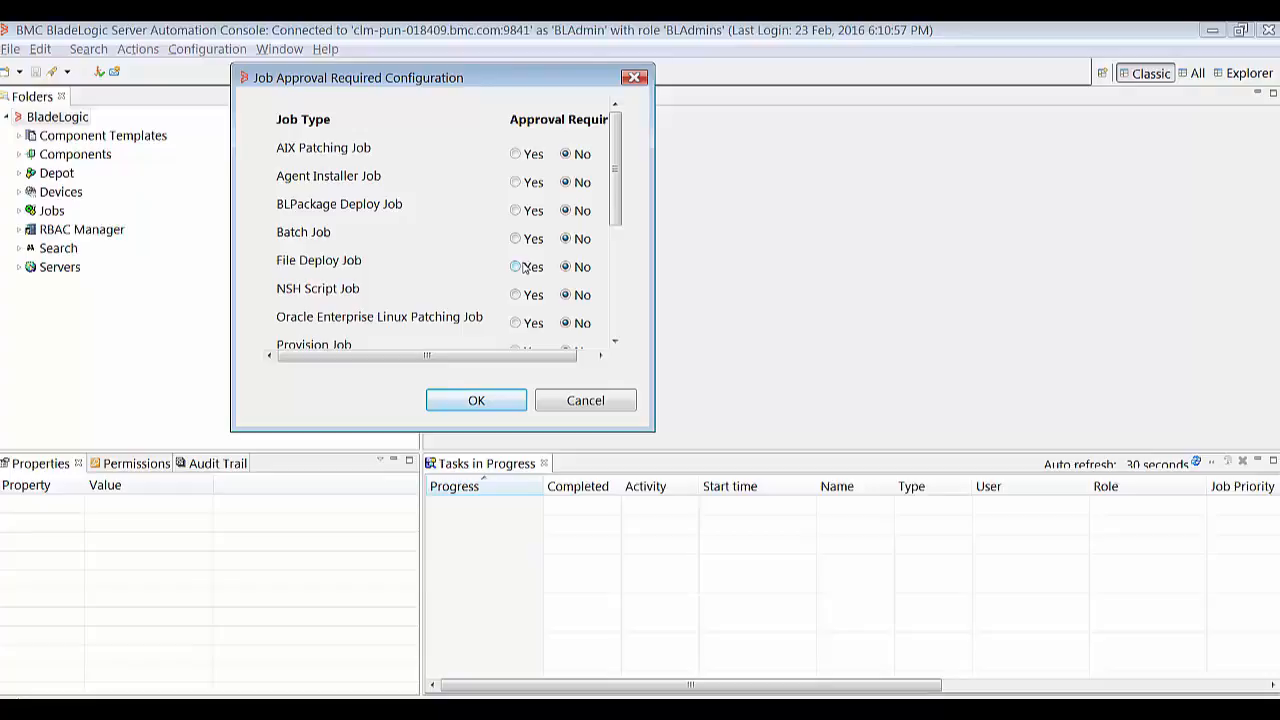
pyautogui.click(513, 266)
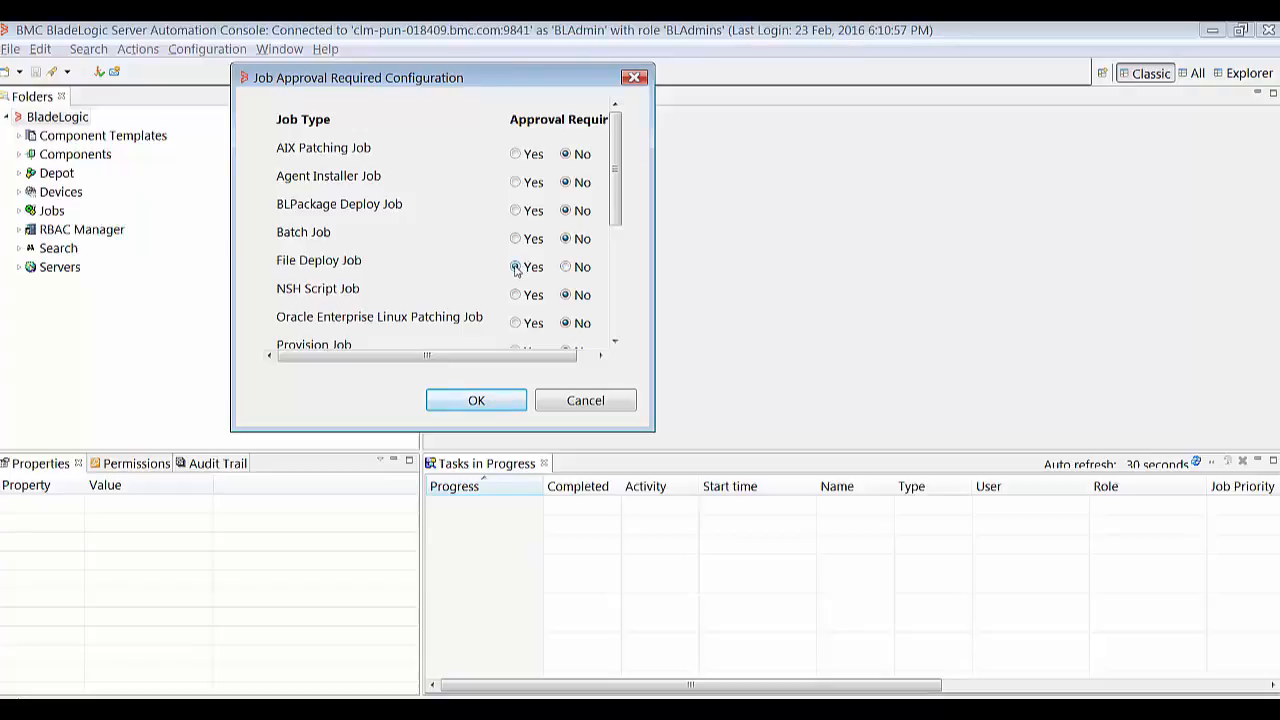
pyautogui.click(475, 400)
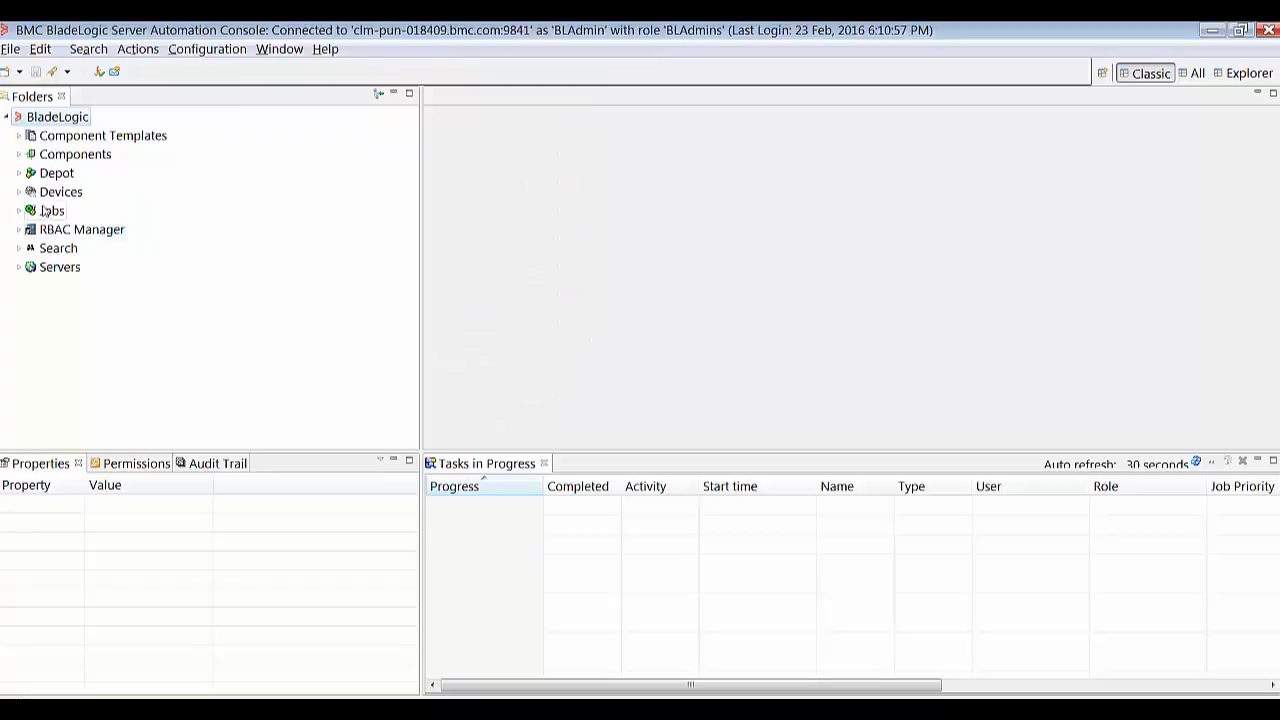
pyautogui.moveTo(23, 217)
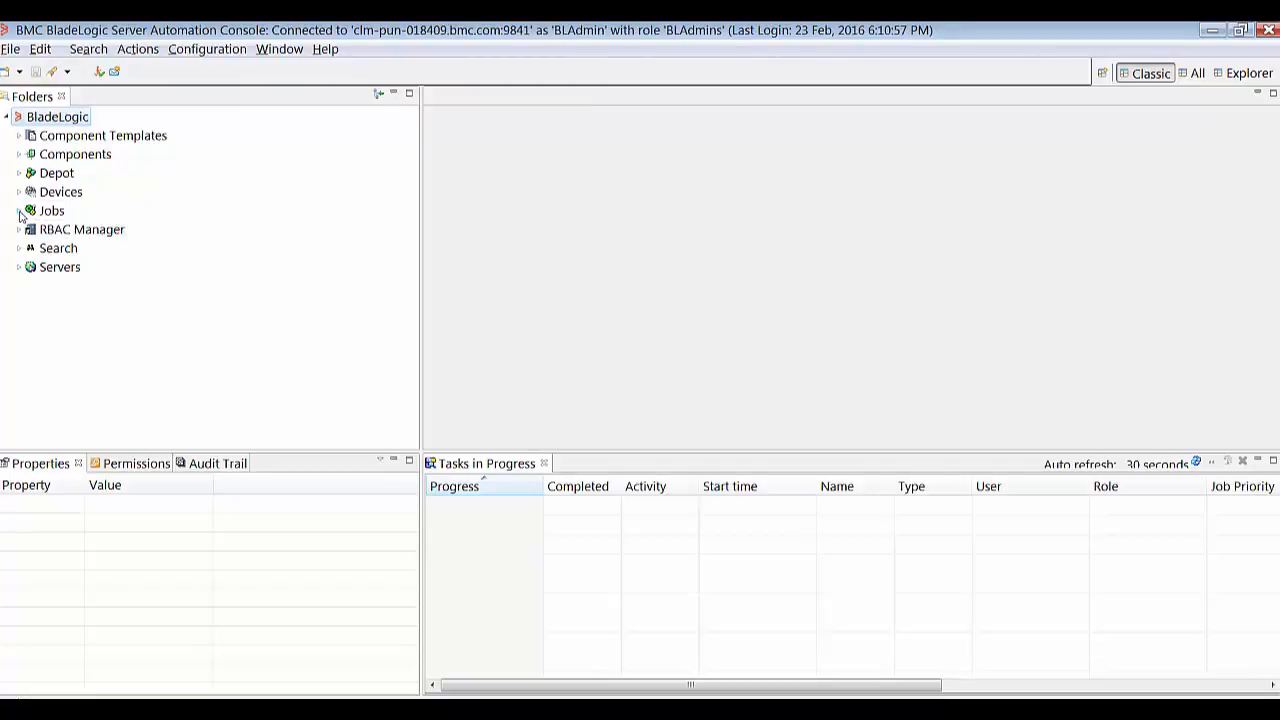
# Execute the deploy001 job from the Jobs > OIC folder.
pyautogui.click(23, 210)
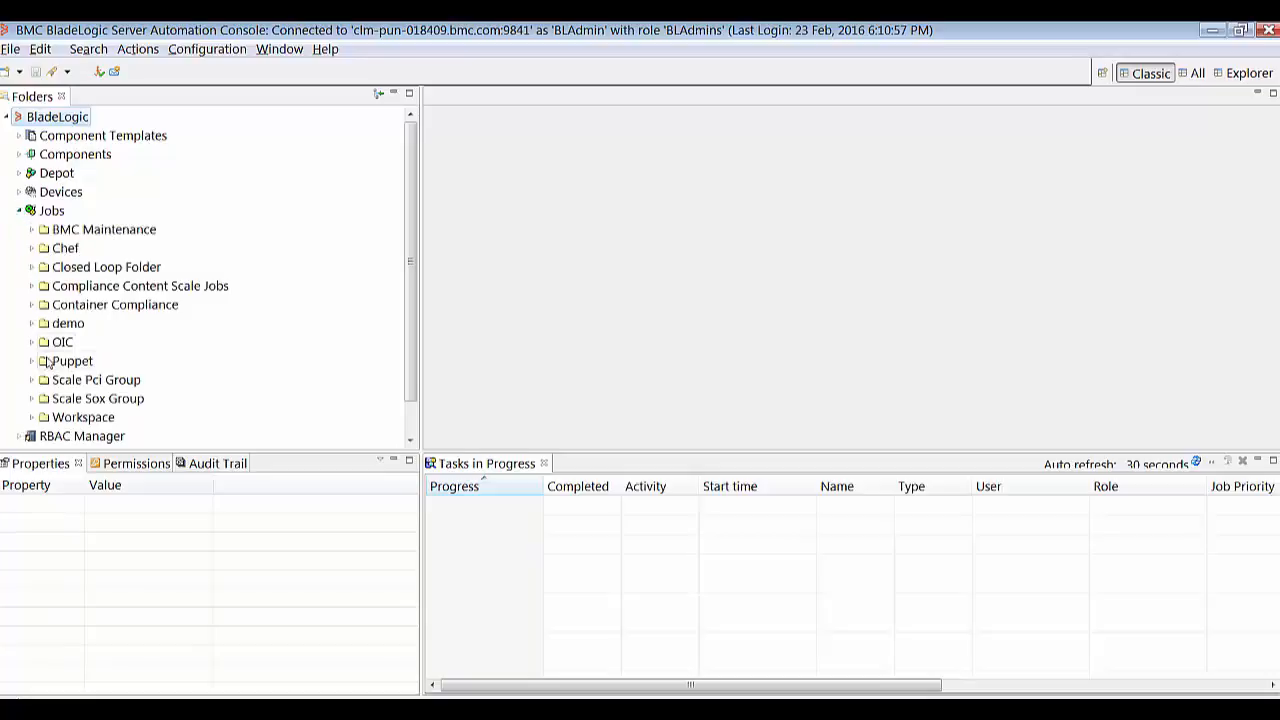
pyautogui.click(31, 342)
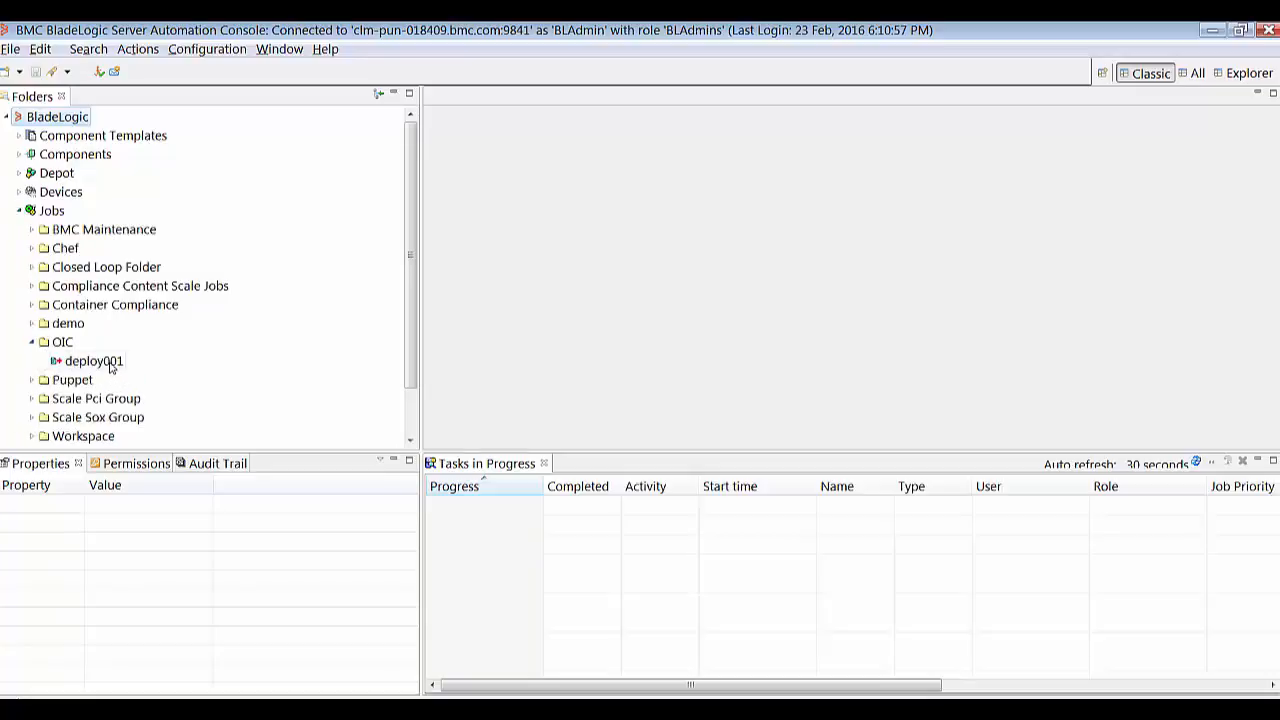
pyautogui.rightClick(92, 361)
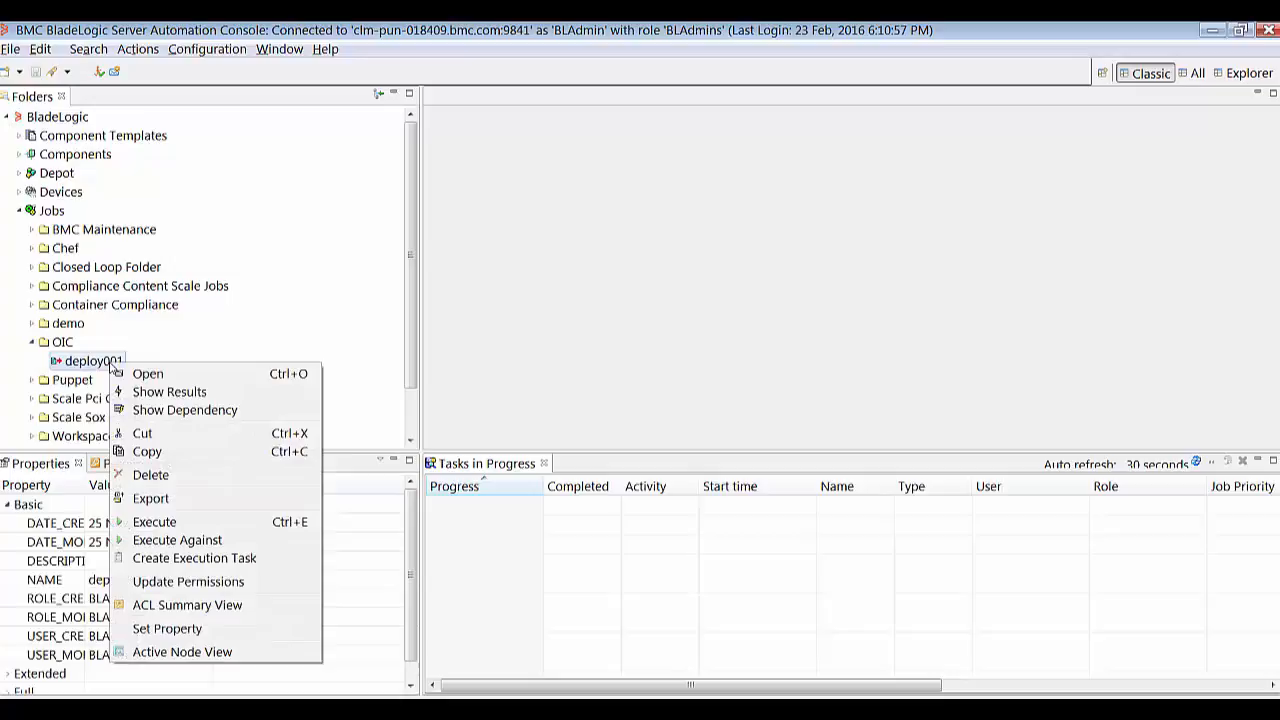
pyautogui.moveTo(185, 522)
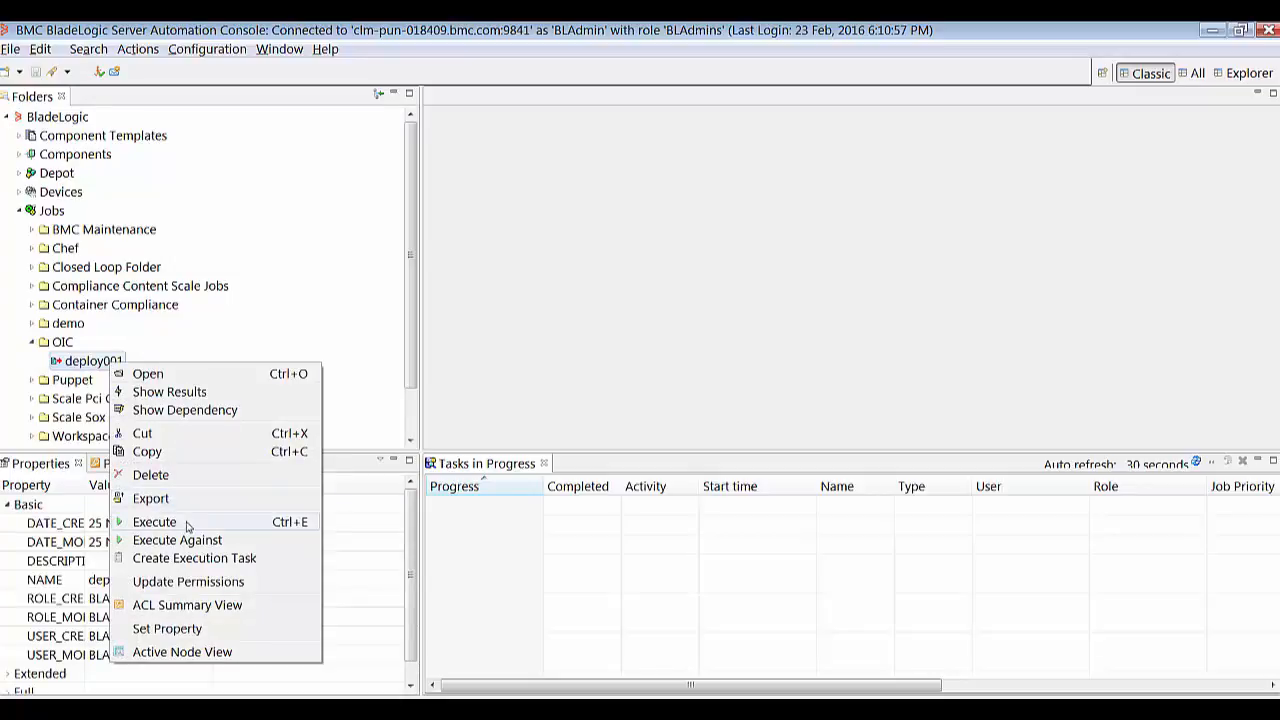
pyautogui.click(155, 522)
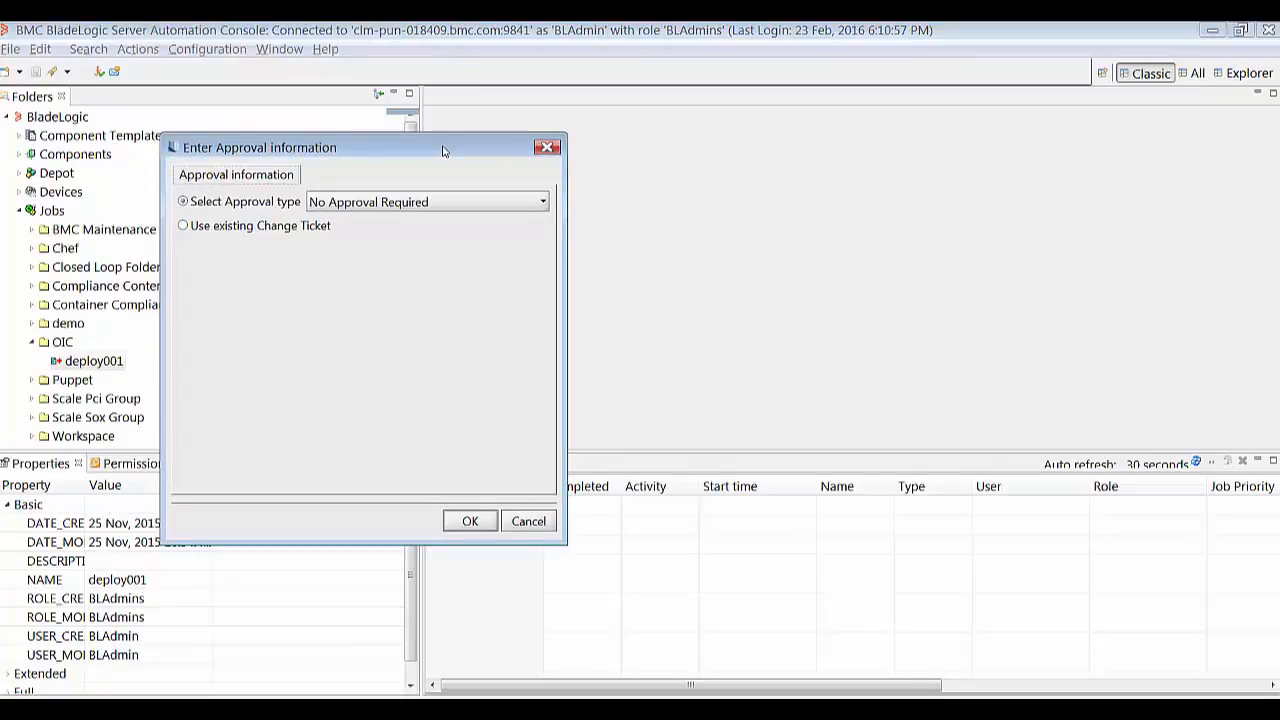
pyautogui.moveTo(275, 195)
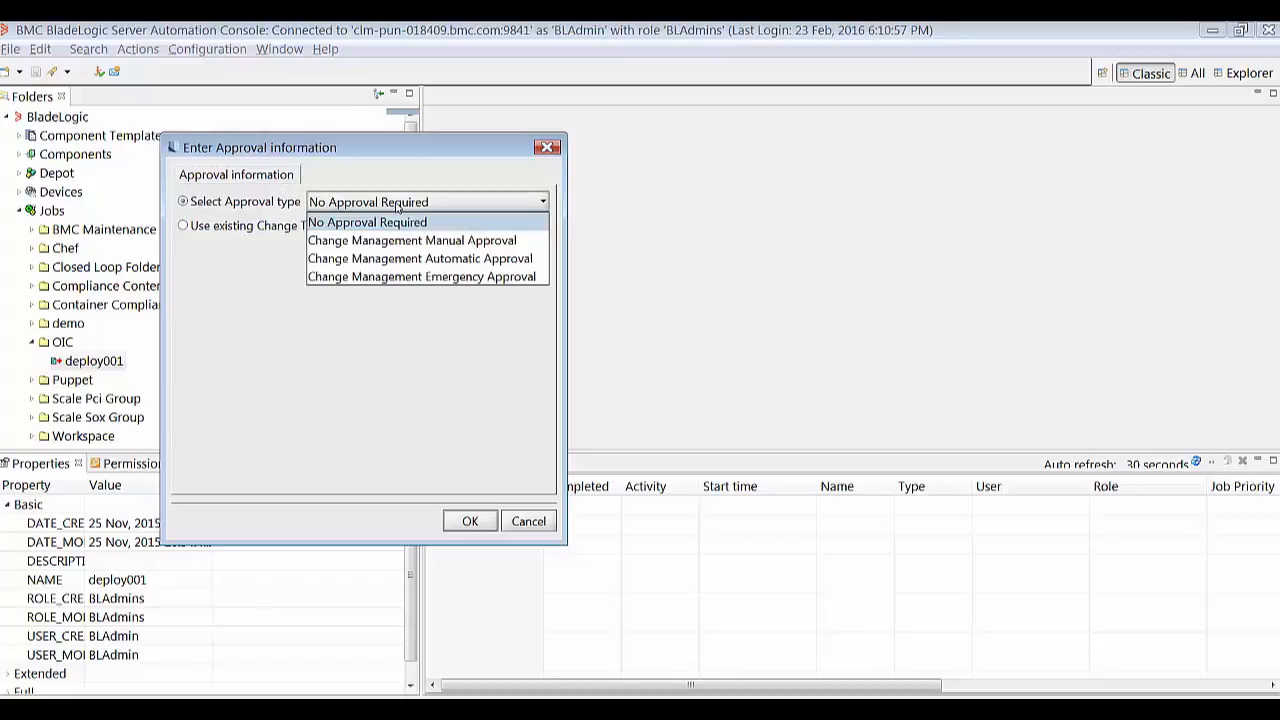
pyautogui.moveTo(420, 258)
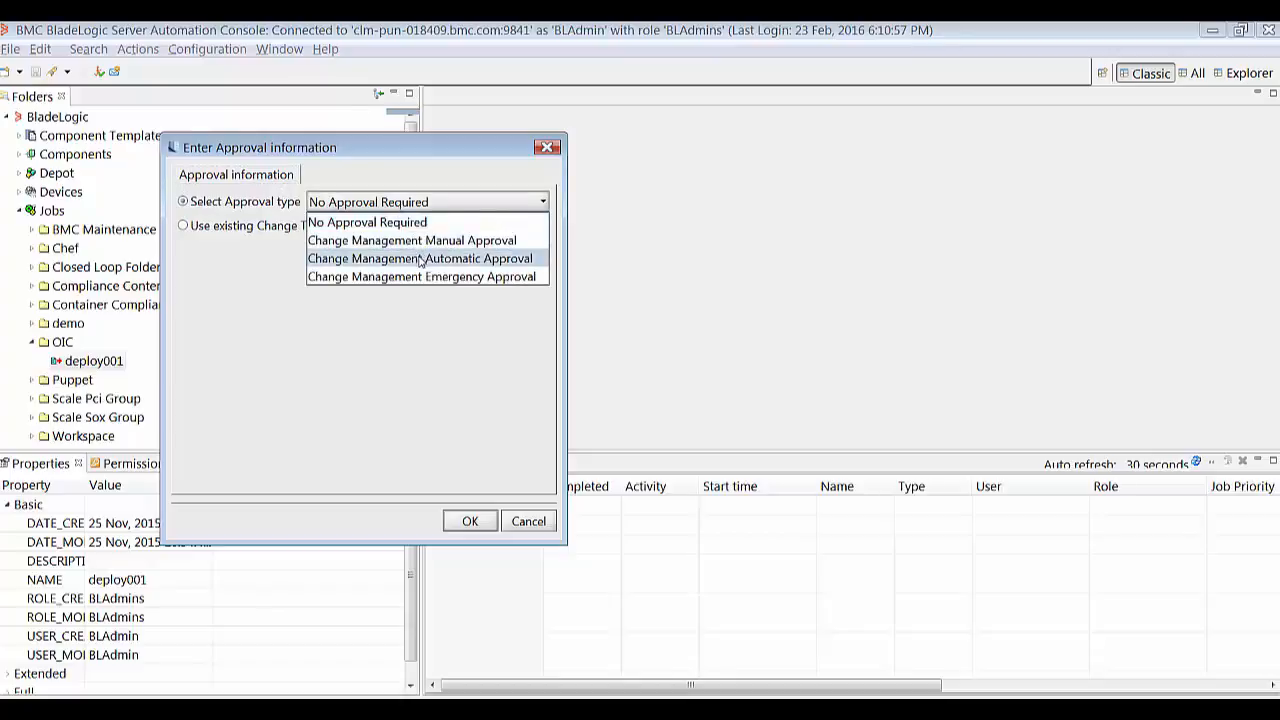
pyautogui.moveTo(445, 260)
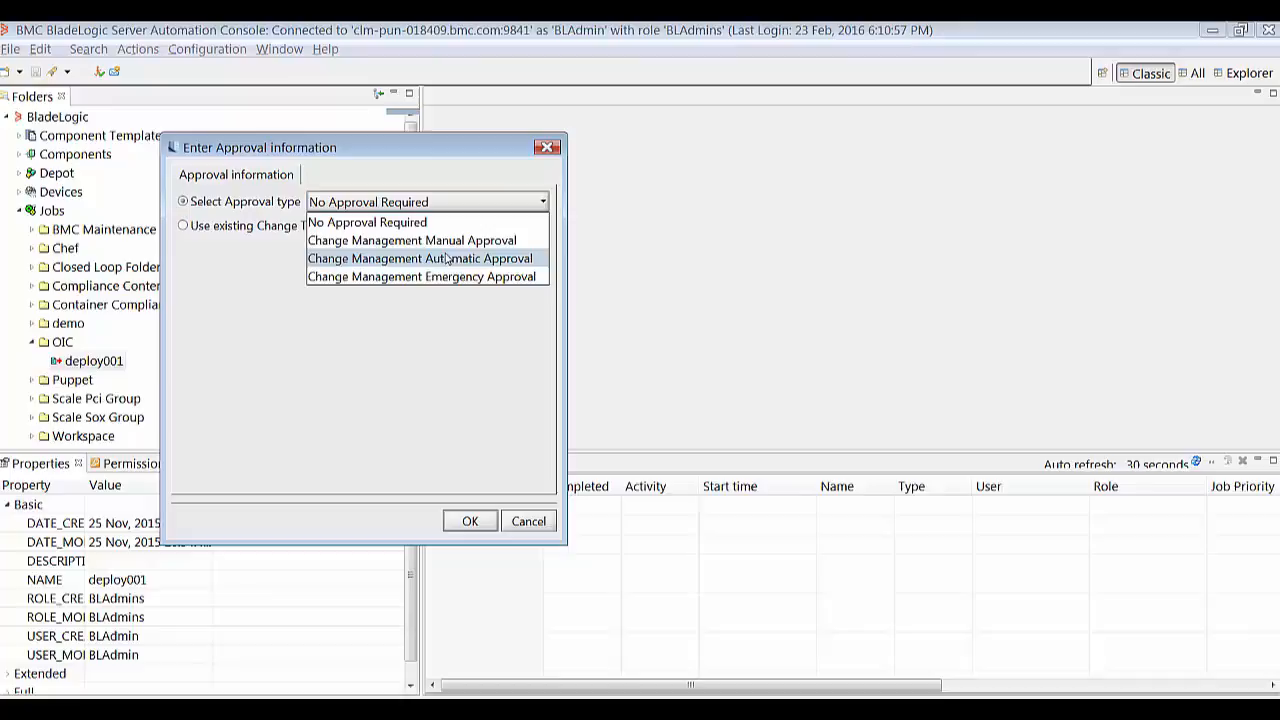
pyautogui.moveTo(412, 240)
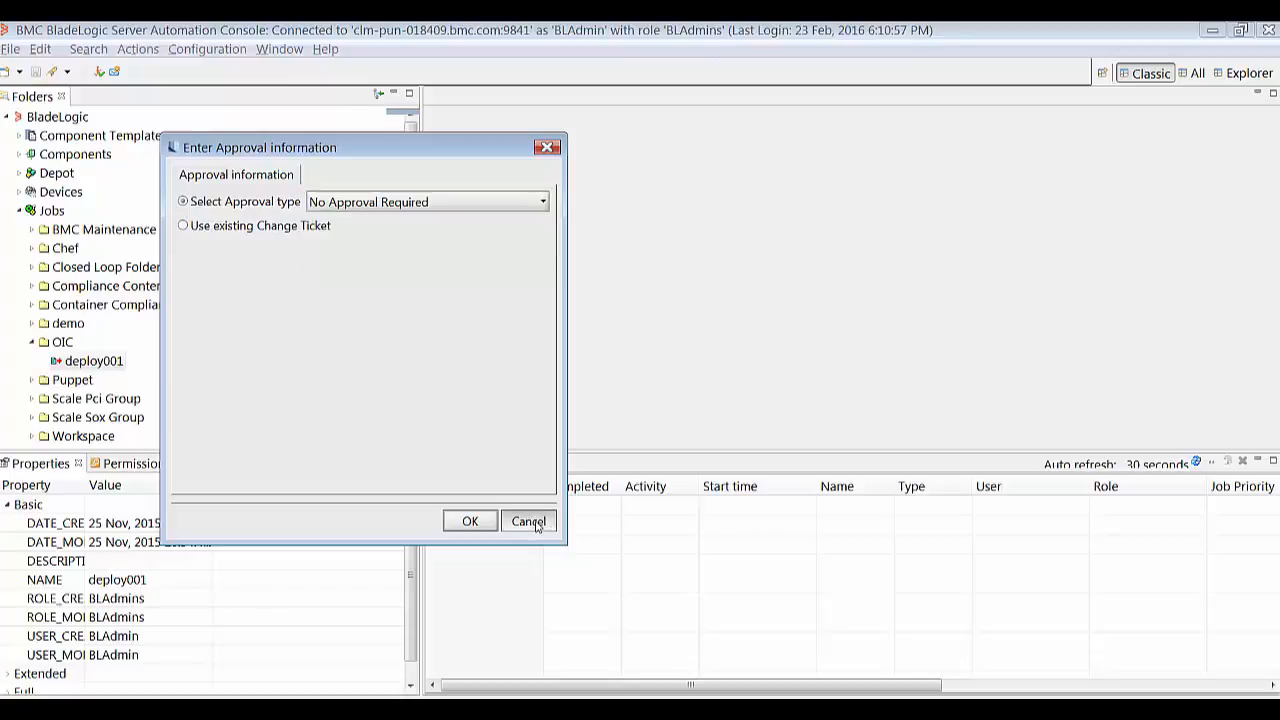
# Cancel the deploy001 run from the approval information form.
pyautogui.click(528, 521)
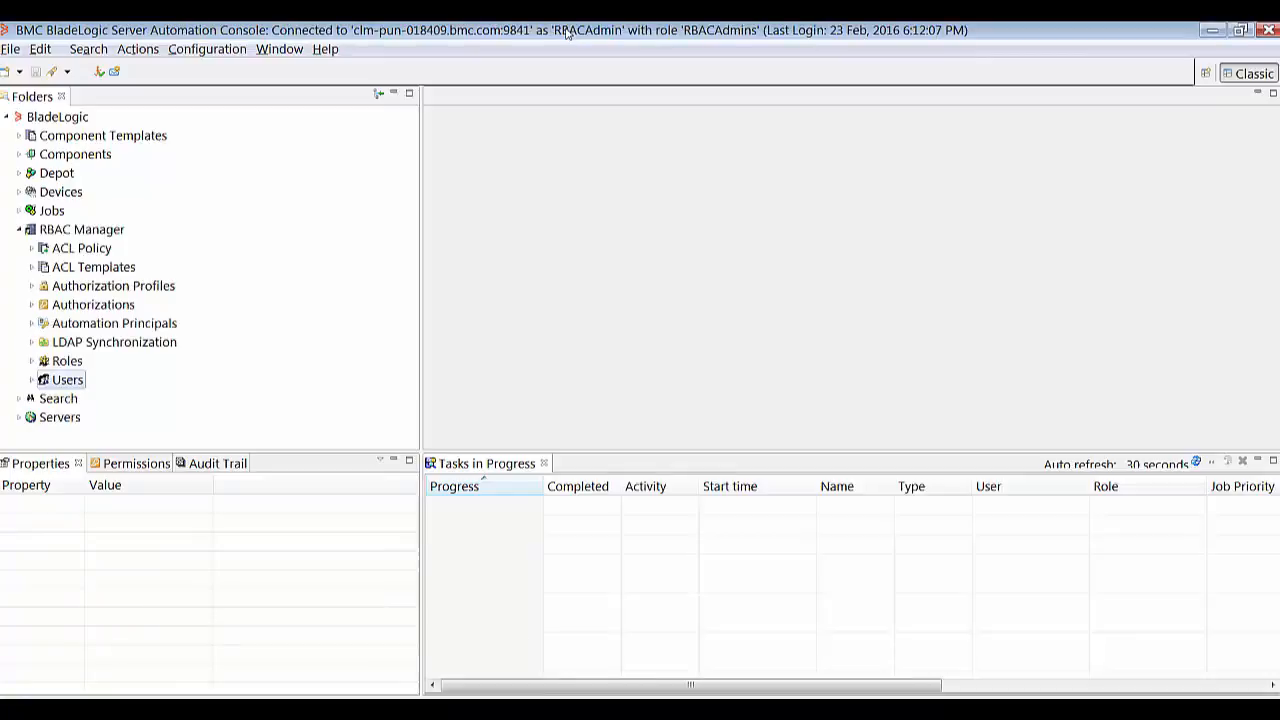
pyautogui.moveTo(447, 62)
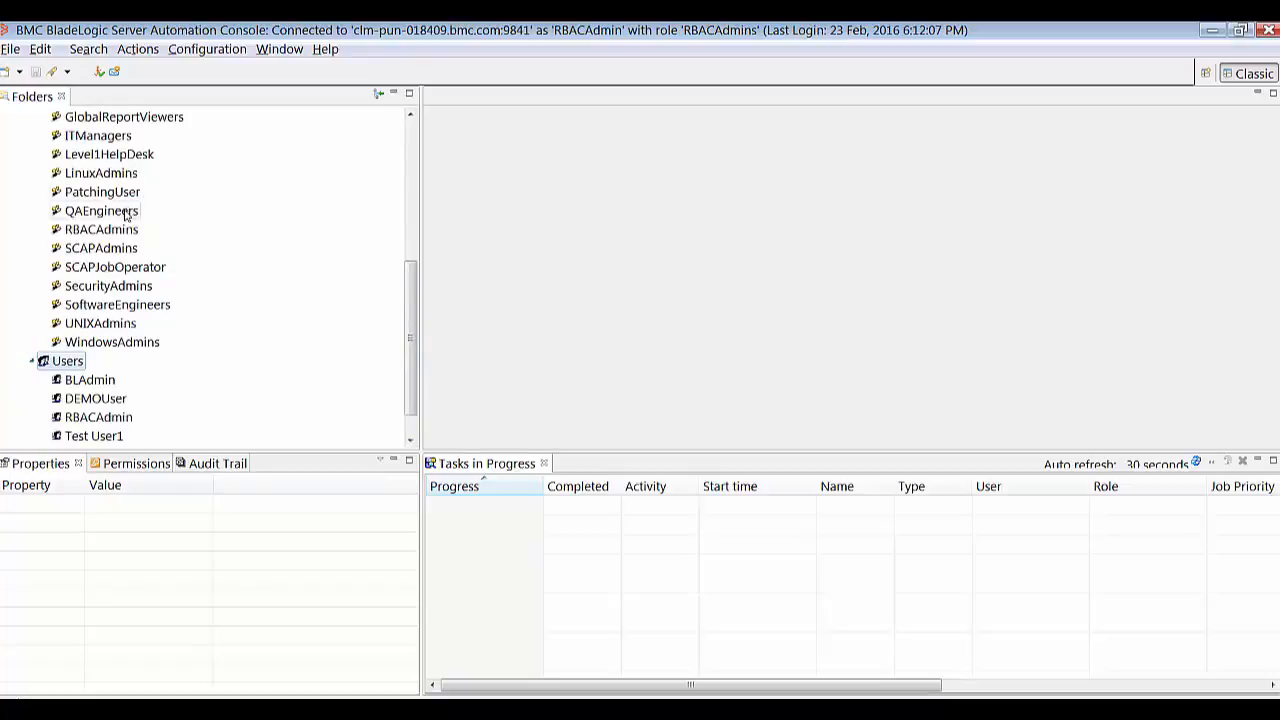
# Open the QAEngineers role editor and view DEMOUser's Role Selection showing QAEngineers.
pyautogui.click(101, 210)
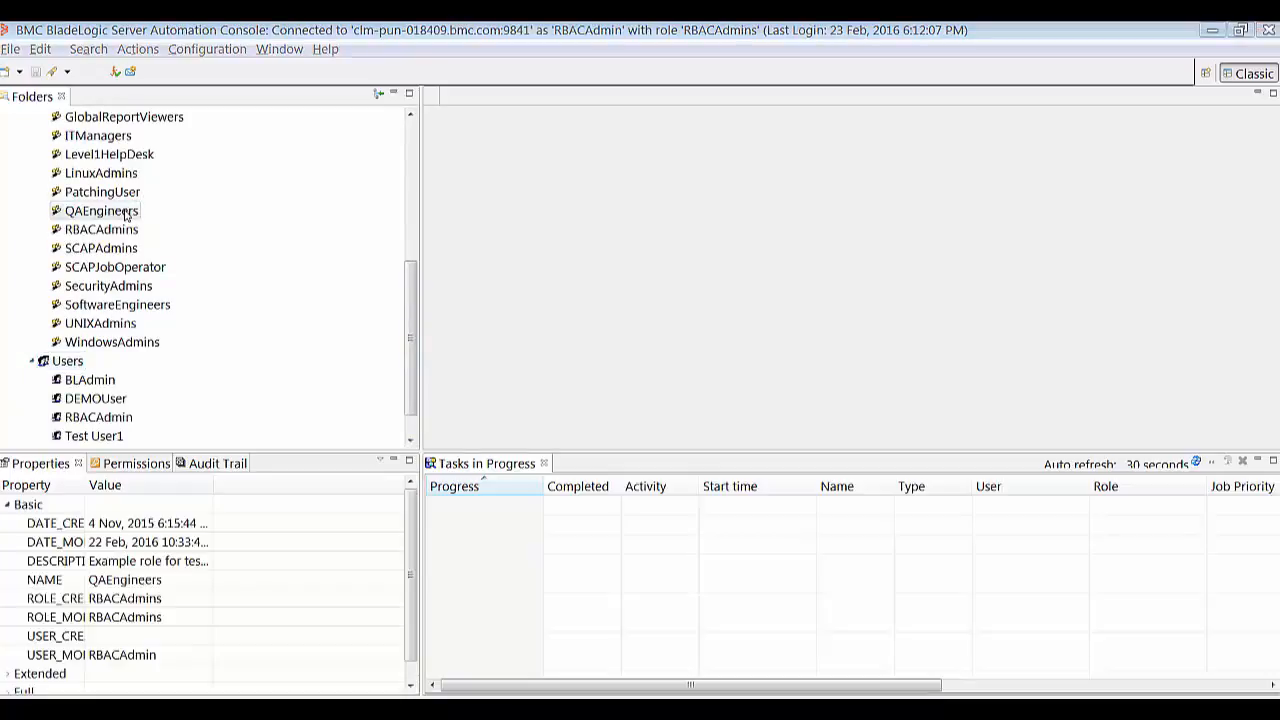
pyautogui.doubleClick(102, 211)
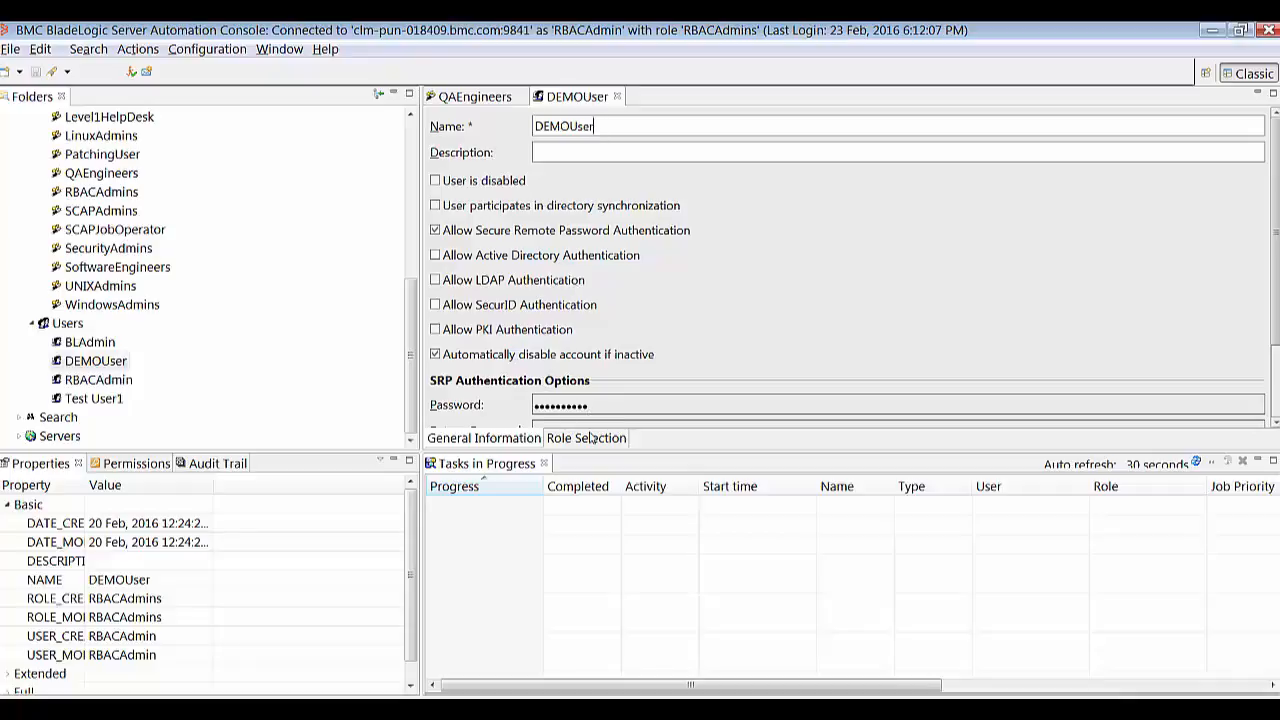
pyautogui.click(586, 438)
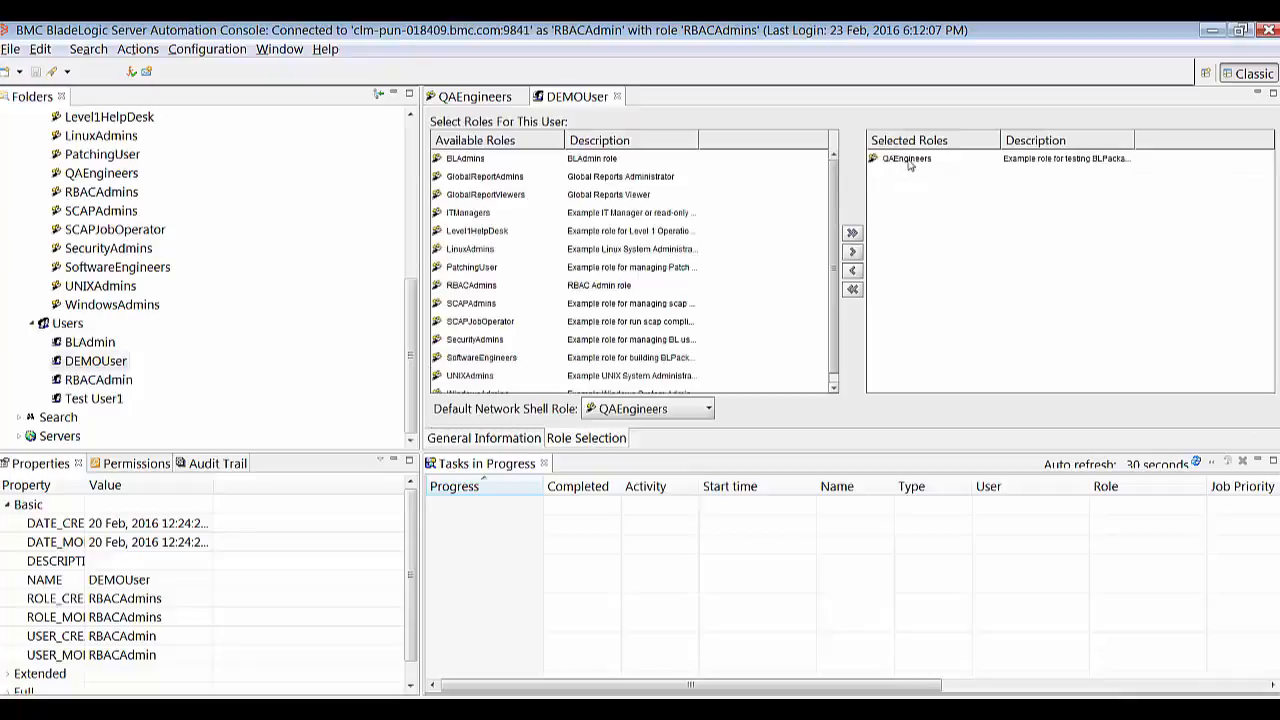
pyautogui.click(907, 158)
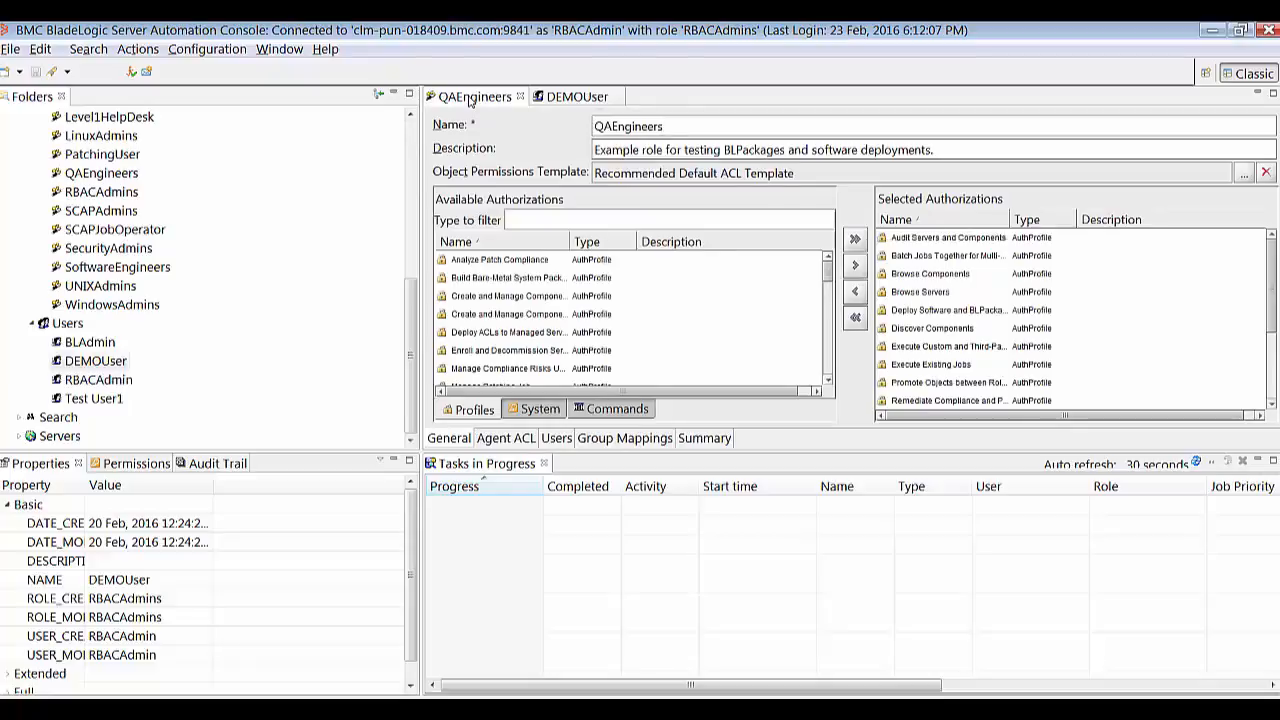
# Review QAEngineers' selected authorizations, picking out ApprovalType.Manual, then select DEMOUser.
pyautogui.click(538, 409)
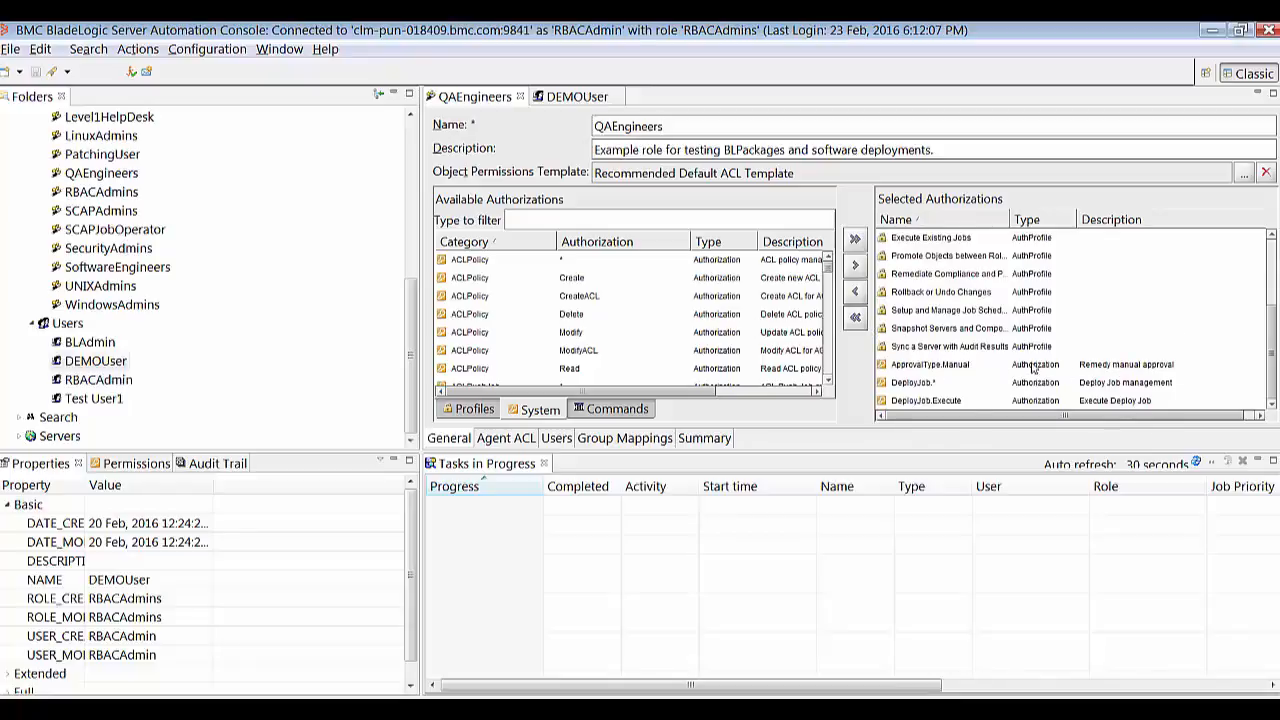
pyautogui.click(935, 364)
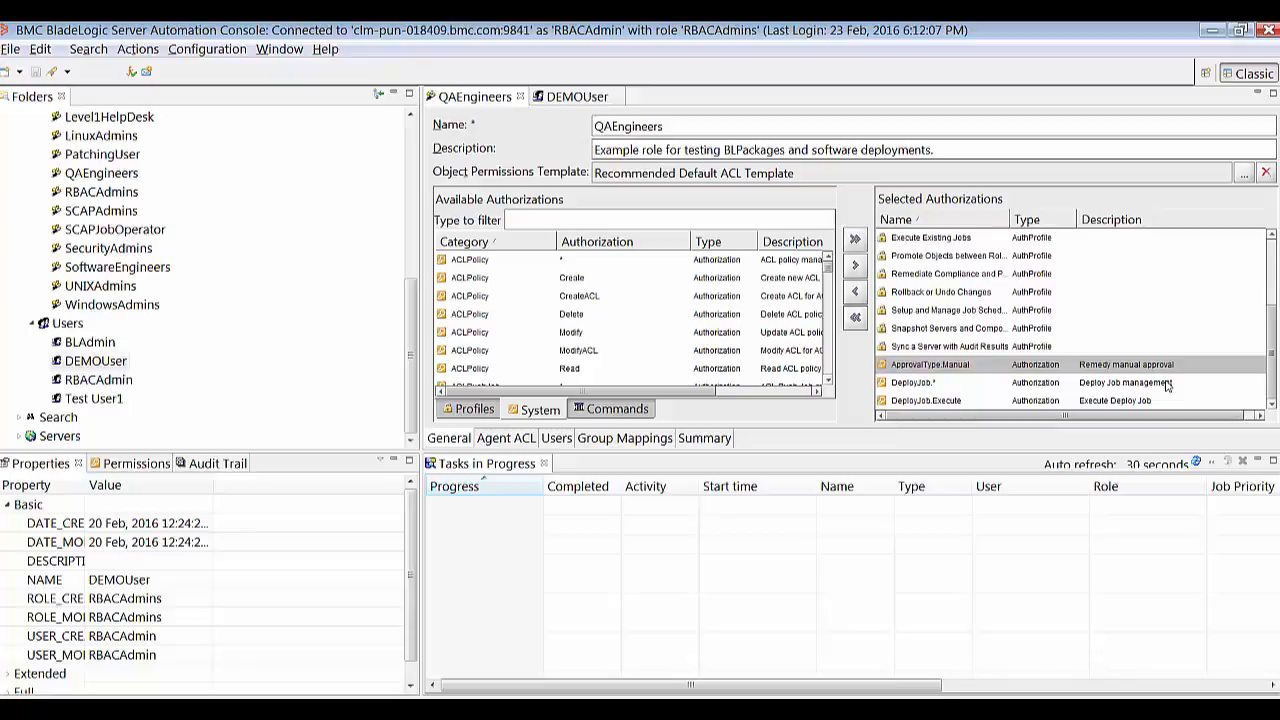
pyautogui.click(95, 360)
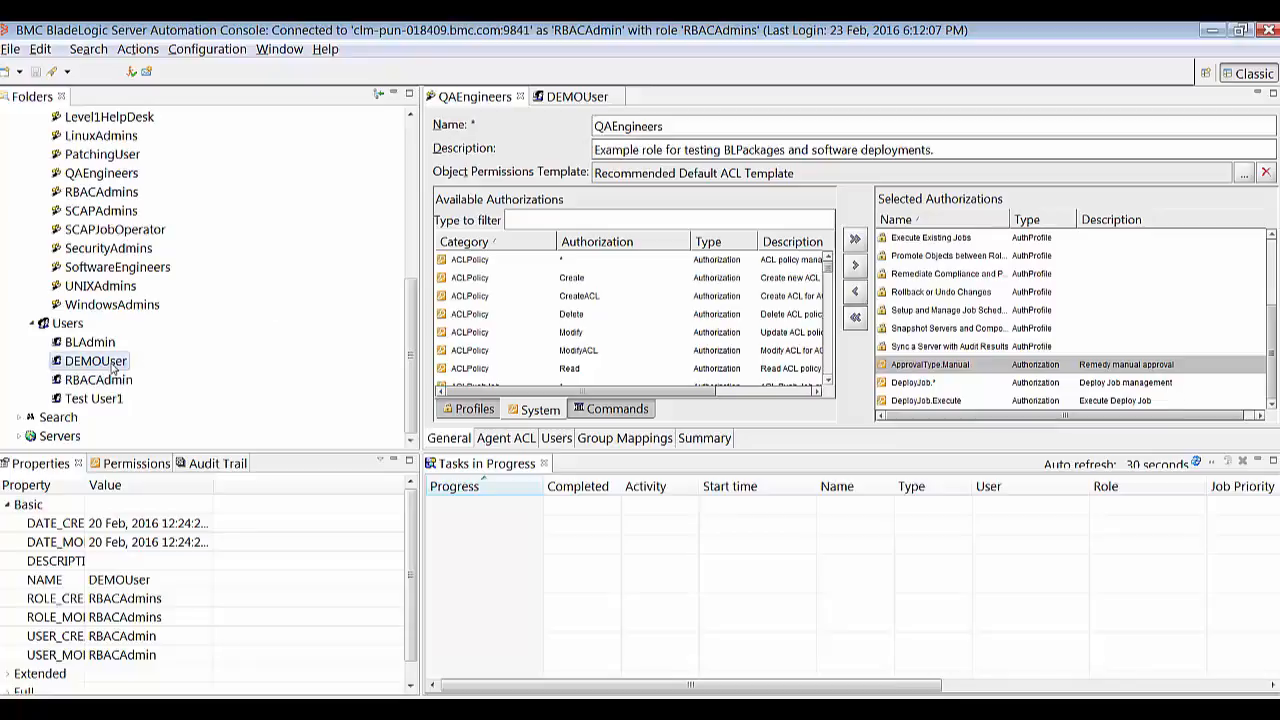
pyautogui.moveTo(251, 452)
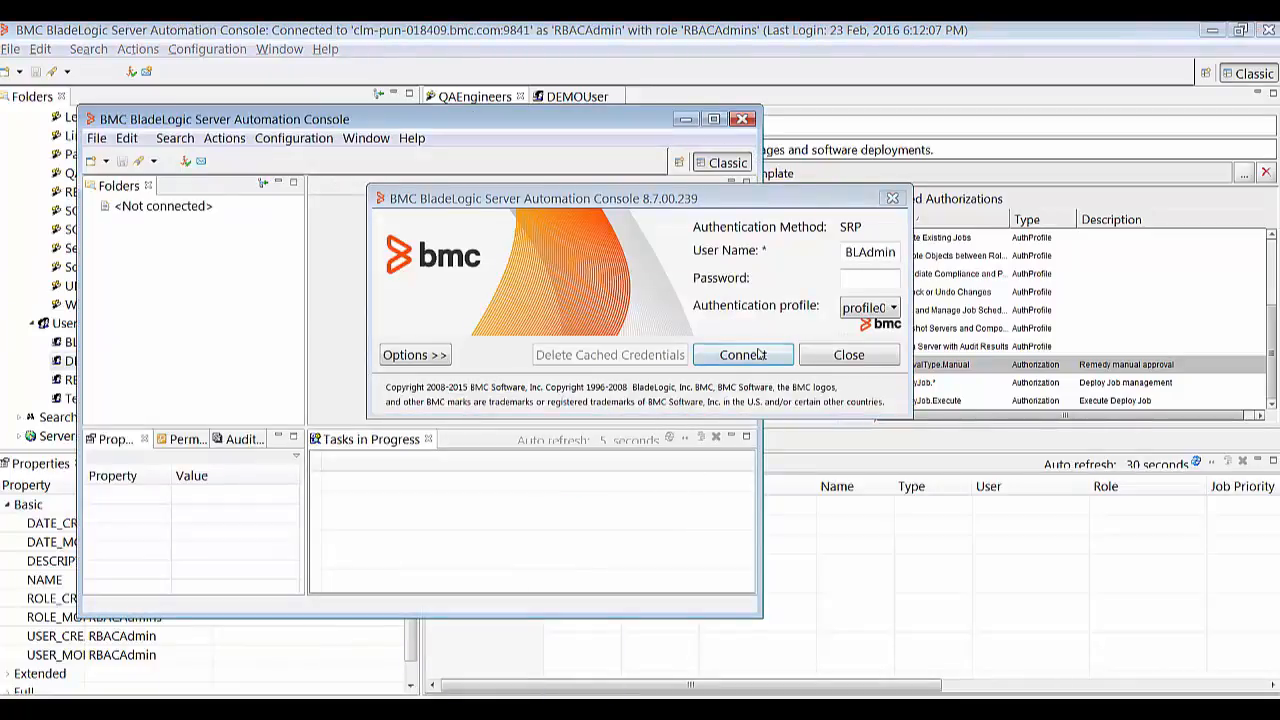
# Replace the login user name with DEMOUser and connect.
pyautogui.doubleClick(867, 251)
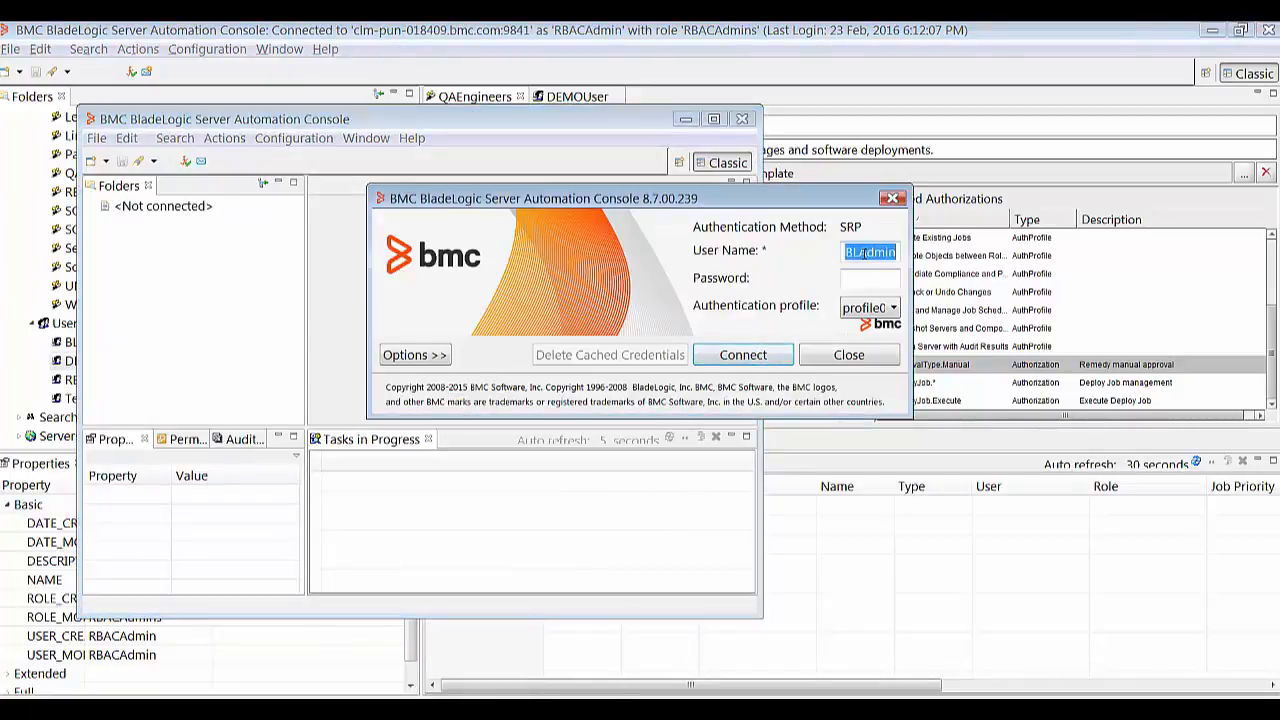
pyautogui.write('DEMO')
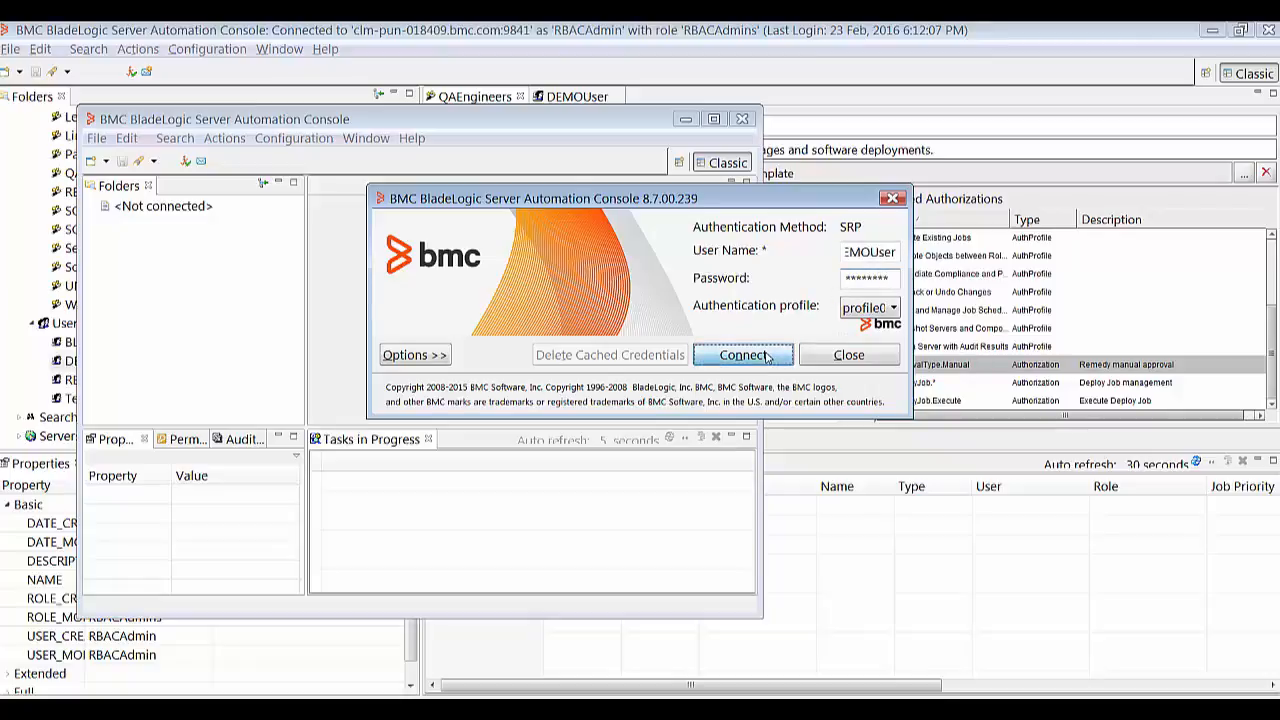
pyautogui.click(742, 355)
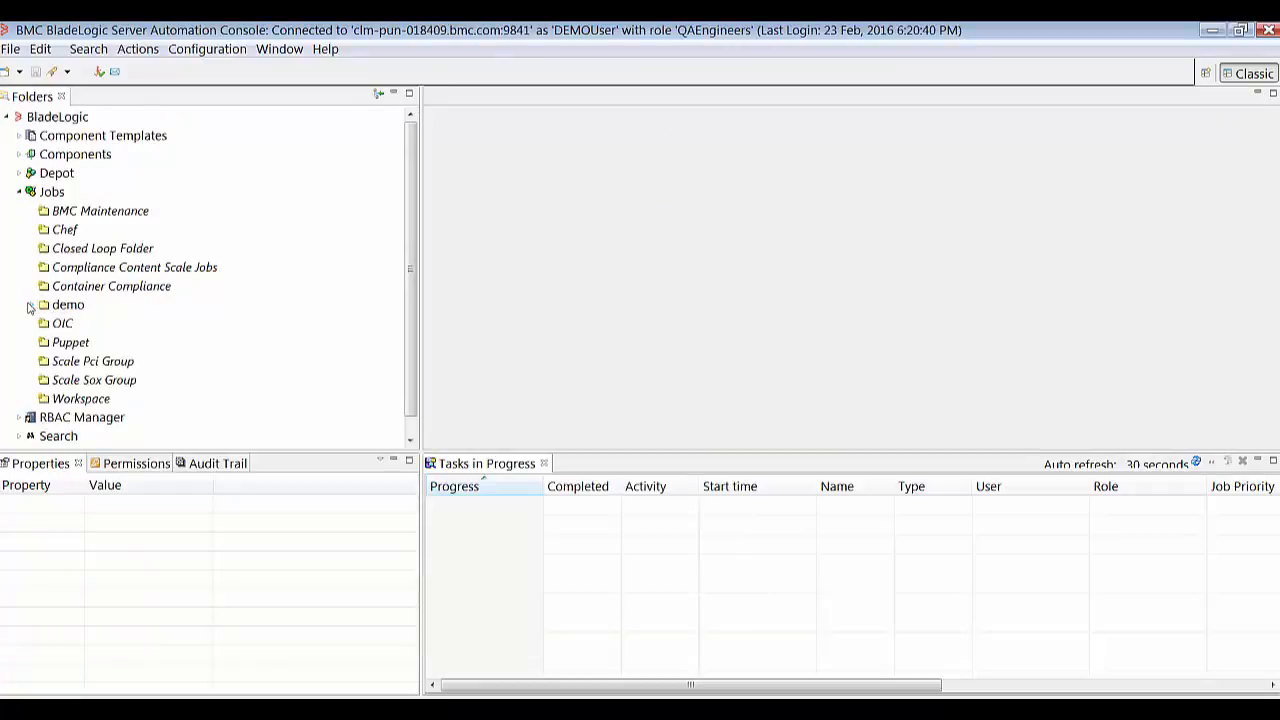
# Execute the test job from the Jobs > demo folder.
pyautogui.click(30, 304)
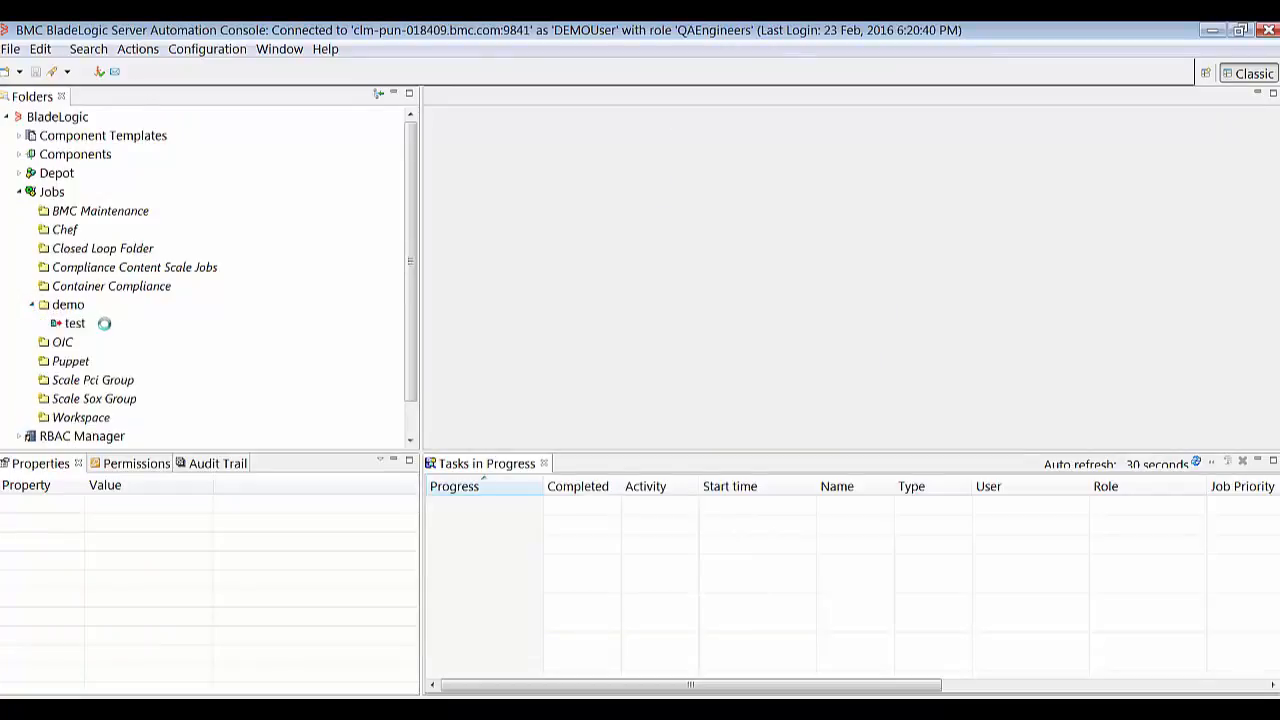
pyautogui.click(71, 322)
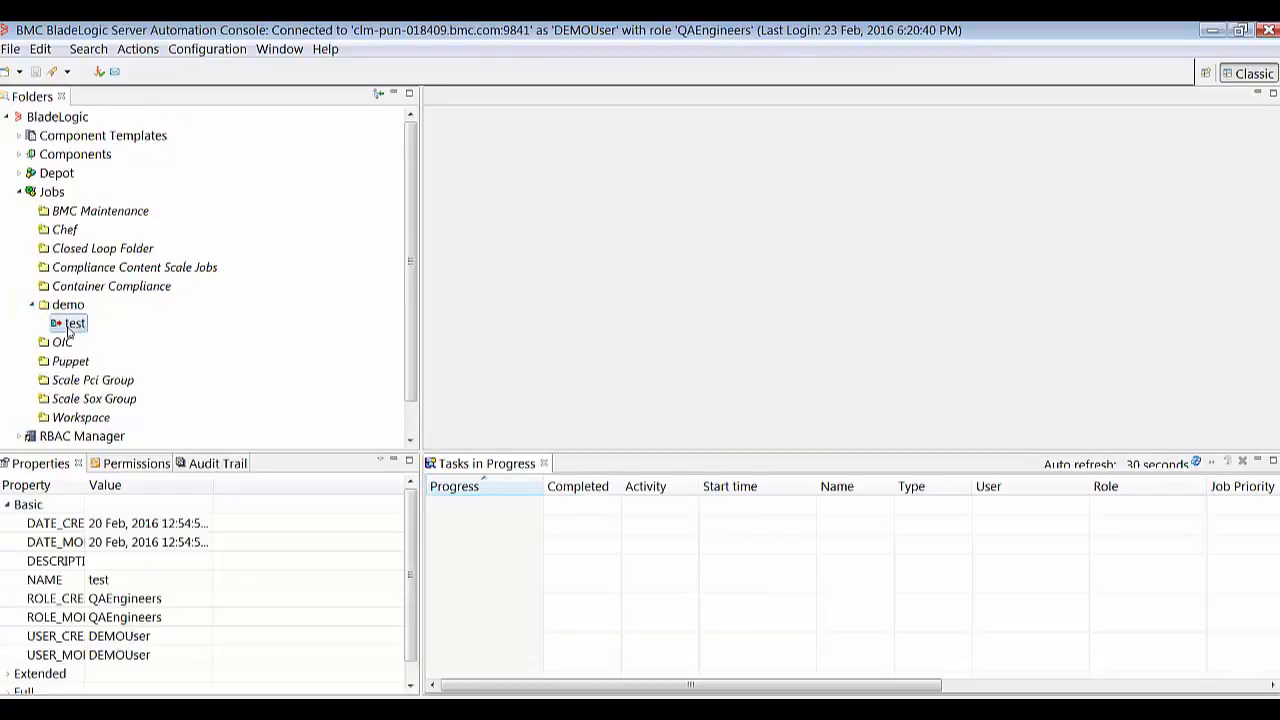
pyautogui.rightClick(68, 322)
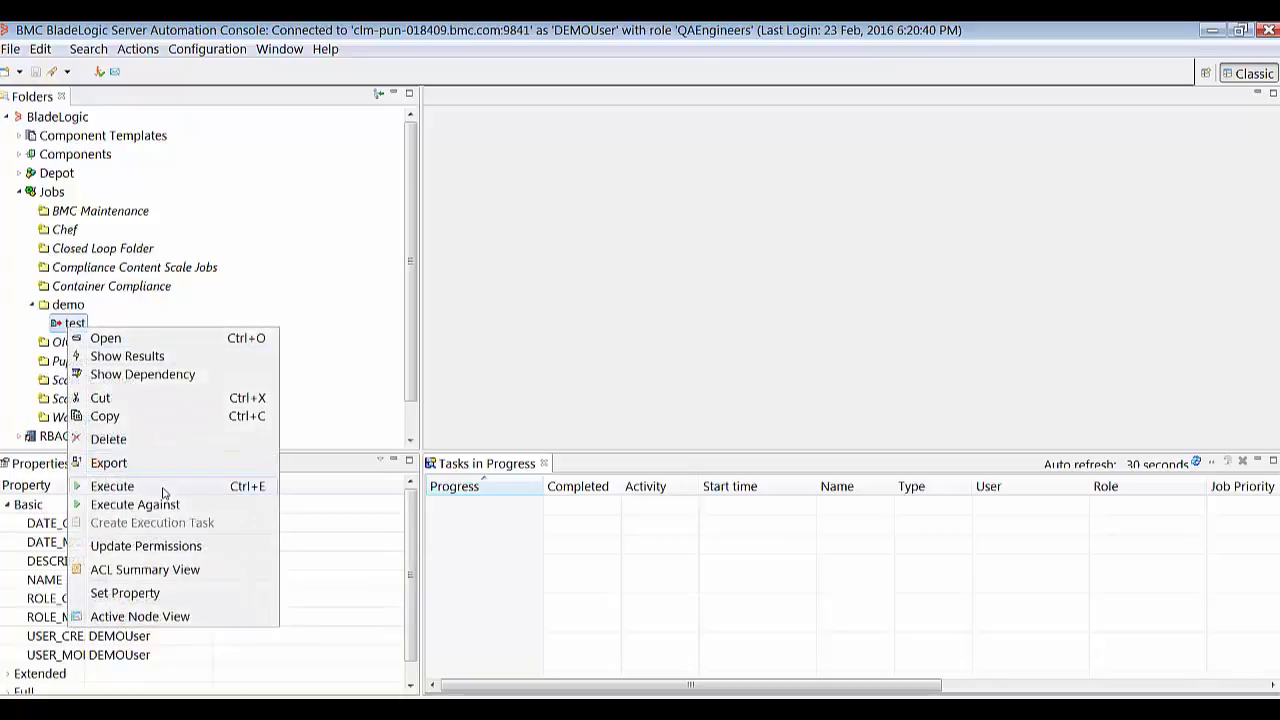
pyautogui.click(112, 486)
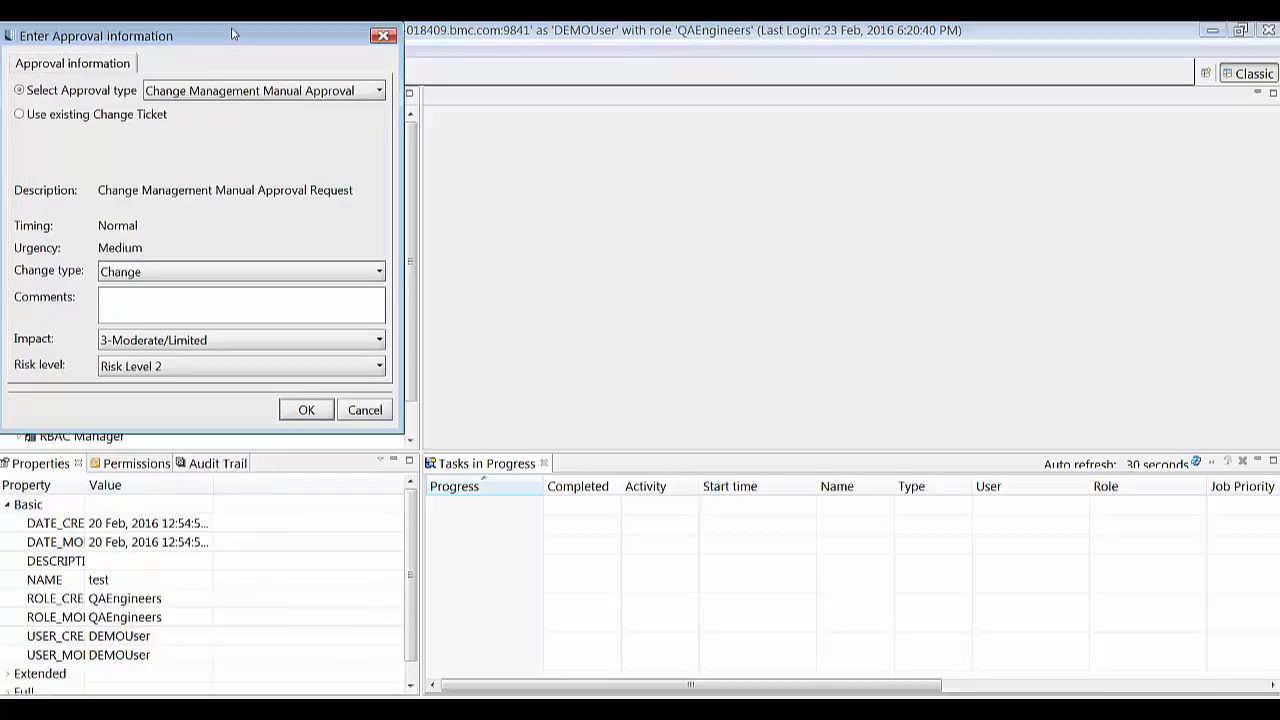
# Check the approval type list offers only Manual, then cancel the test job run.
pyautogui.click(378, 158)
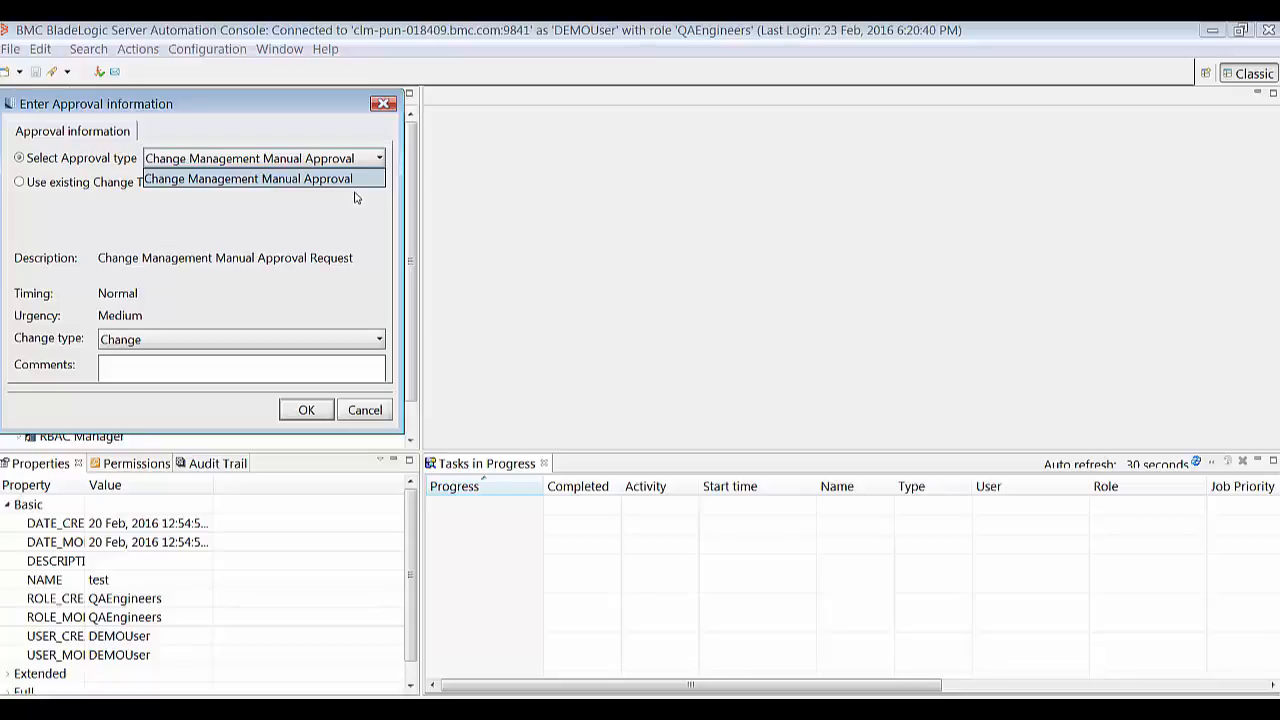
pyautogui.click(250, 178)
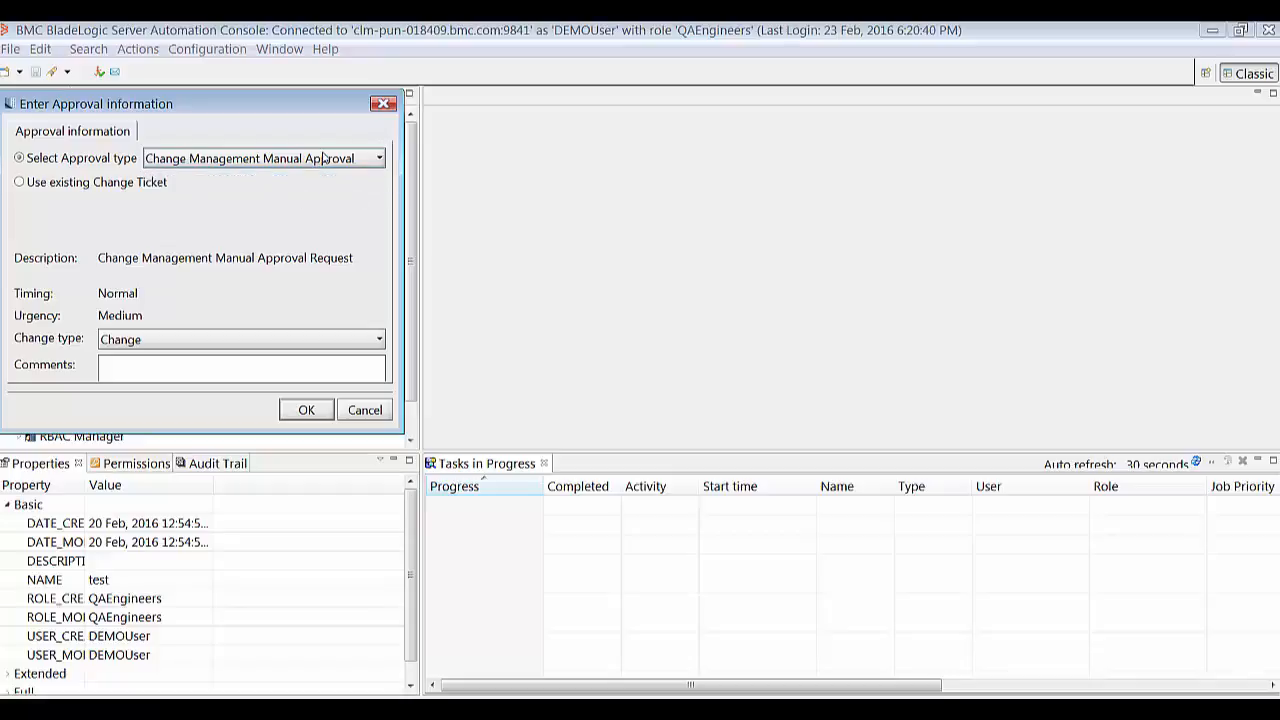
pyautogui.click(377, 158)
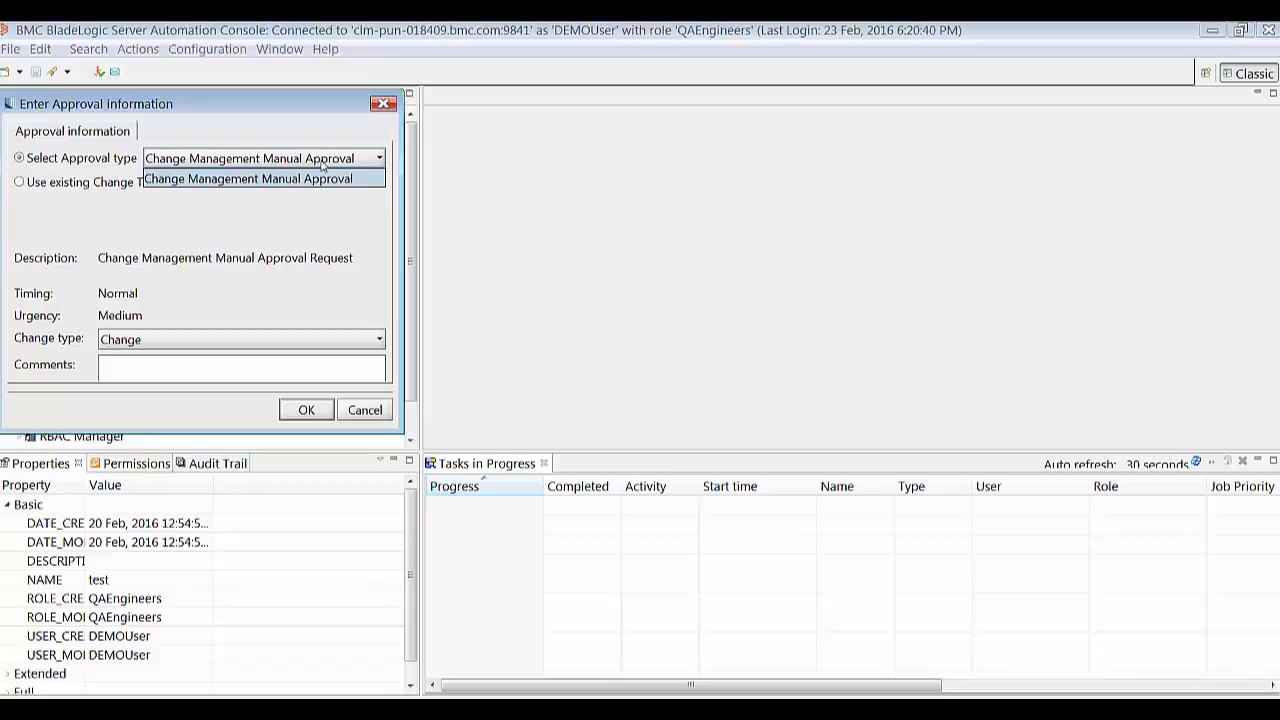
pyautogui.click(251, 178)
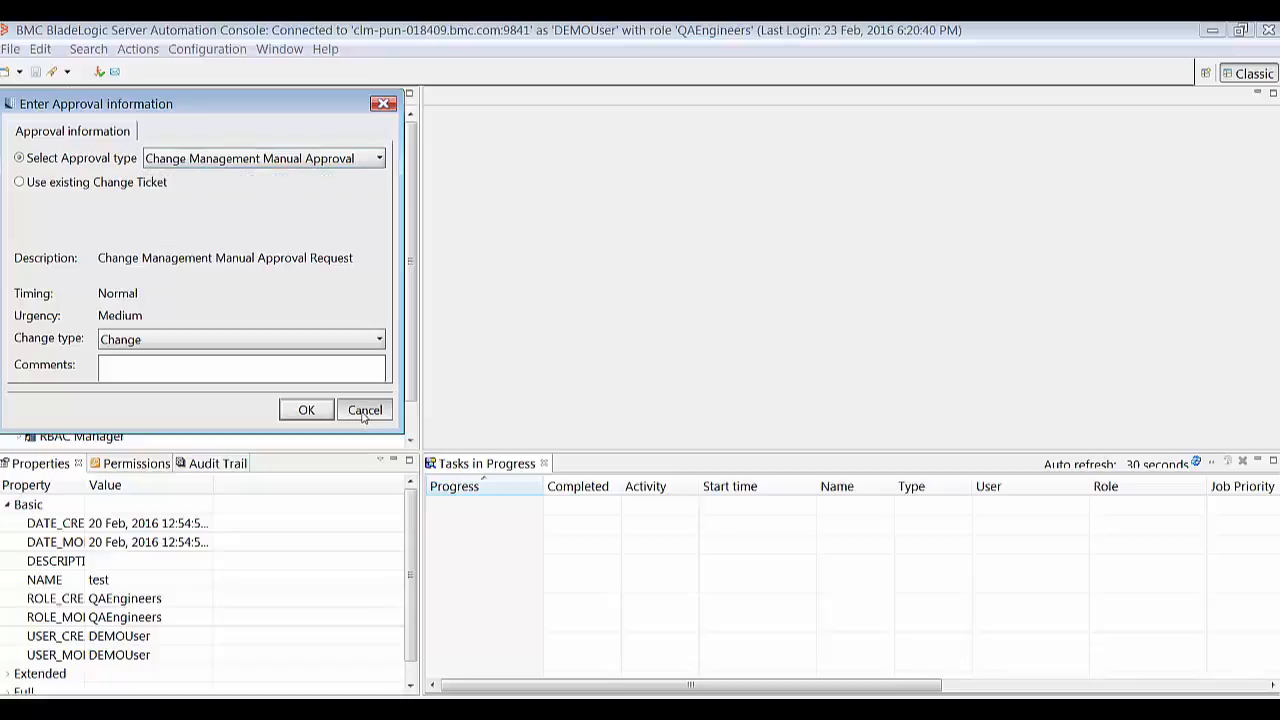
pyautogui.click(364, 409)
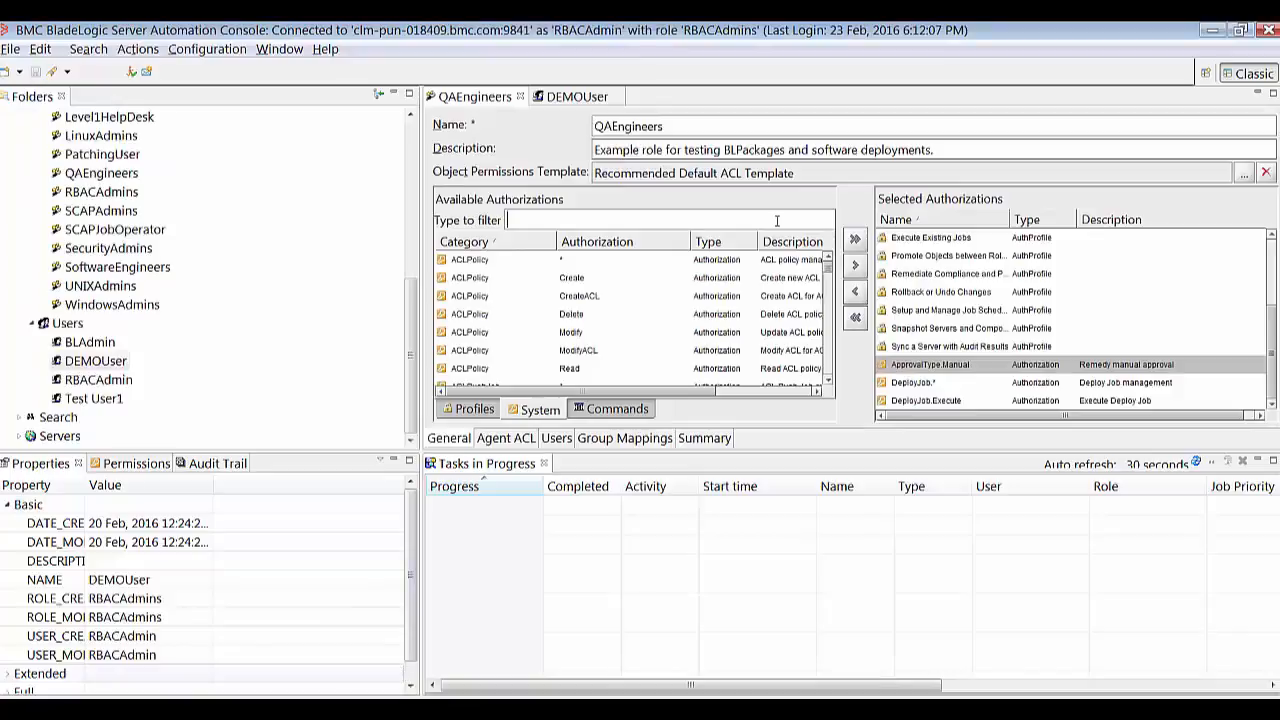
# Filter authorizations, add ApprovalType Emergency and Automatic to QAEngineers, and save.
pyautogui.write('appo')
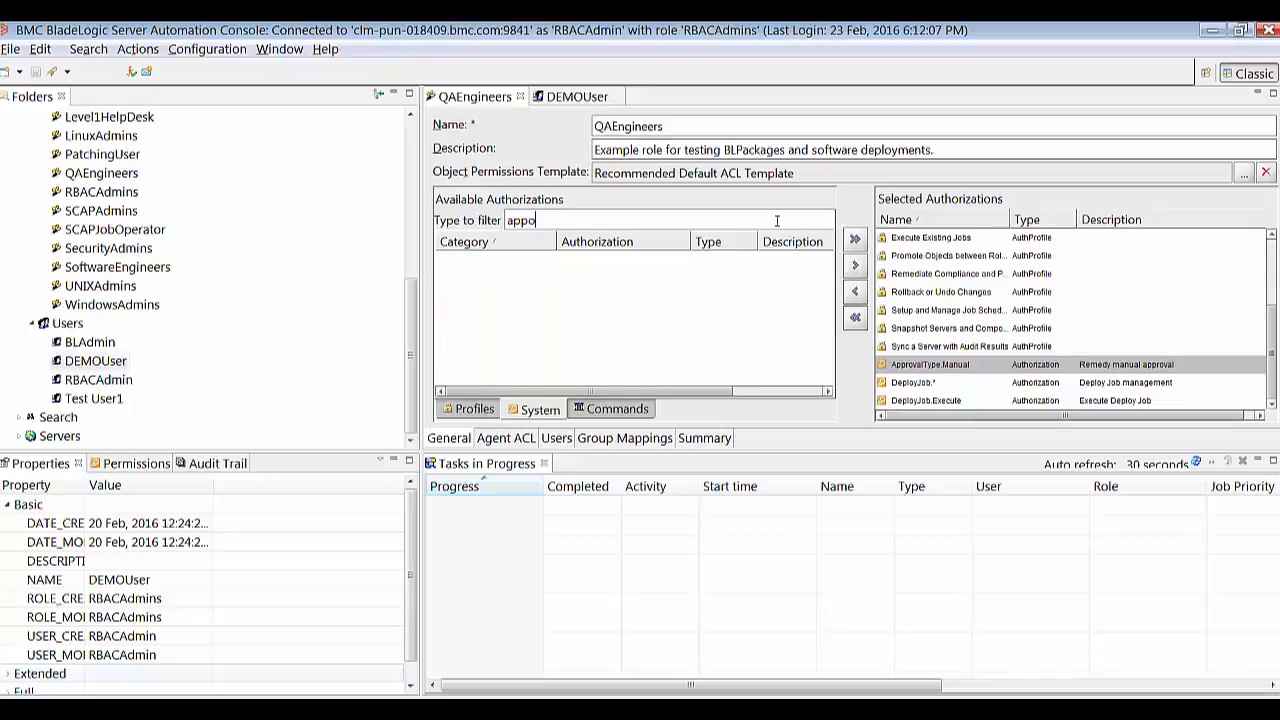
pyautogui.press('BackSpace')
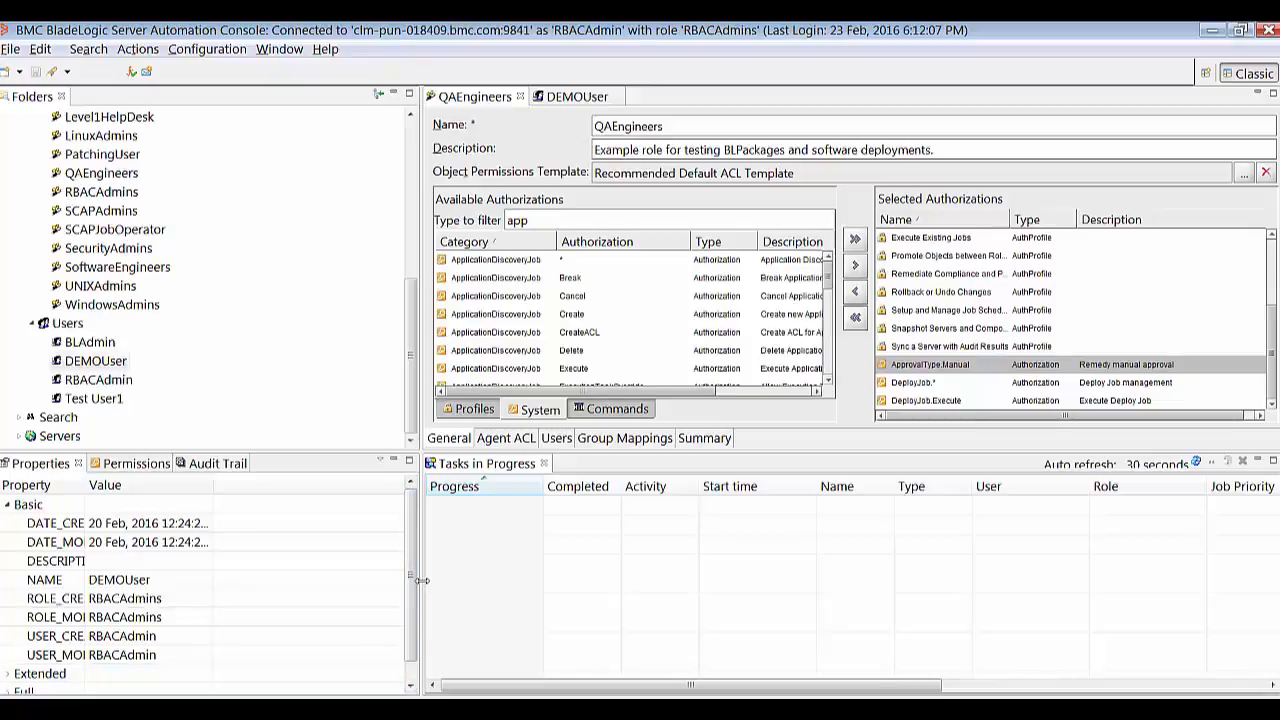
pyautogui.scroll(-3)
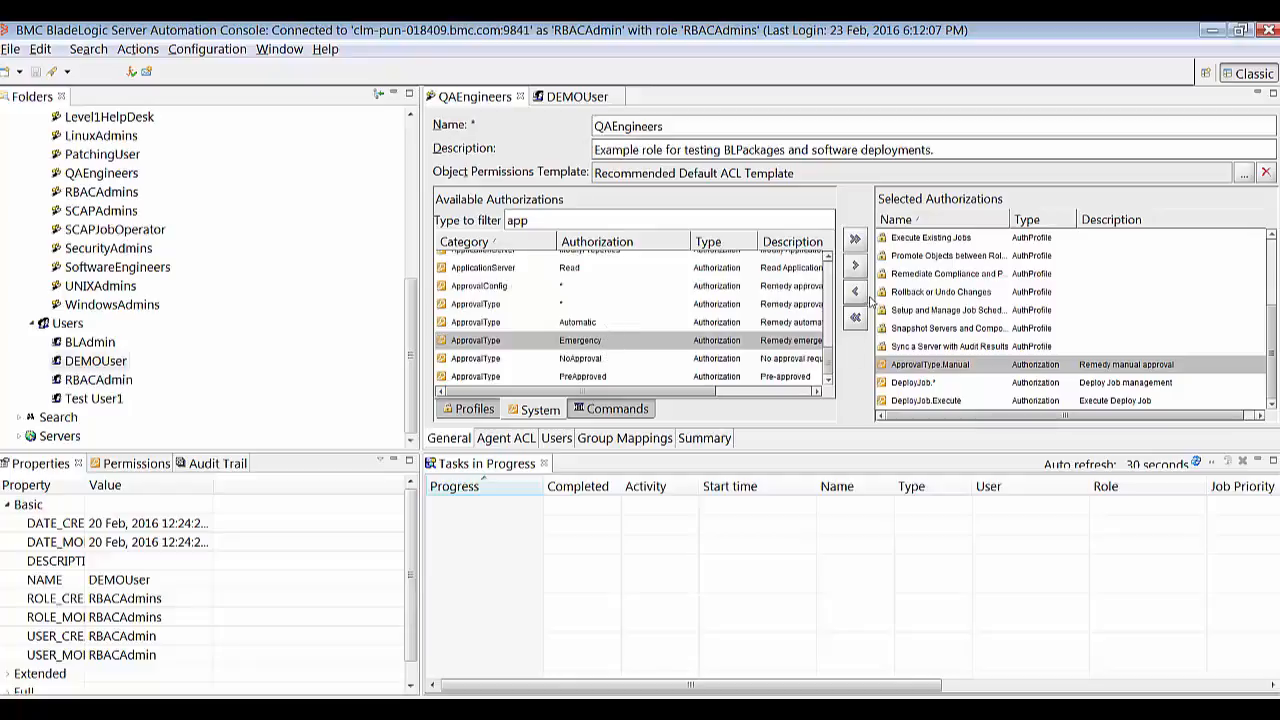
pyautogui.moveTo(855, 266)
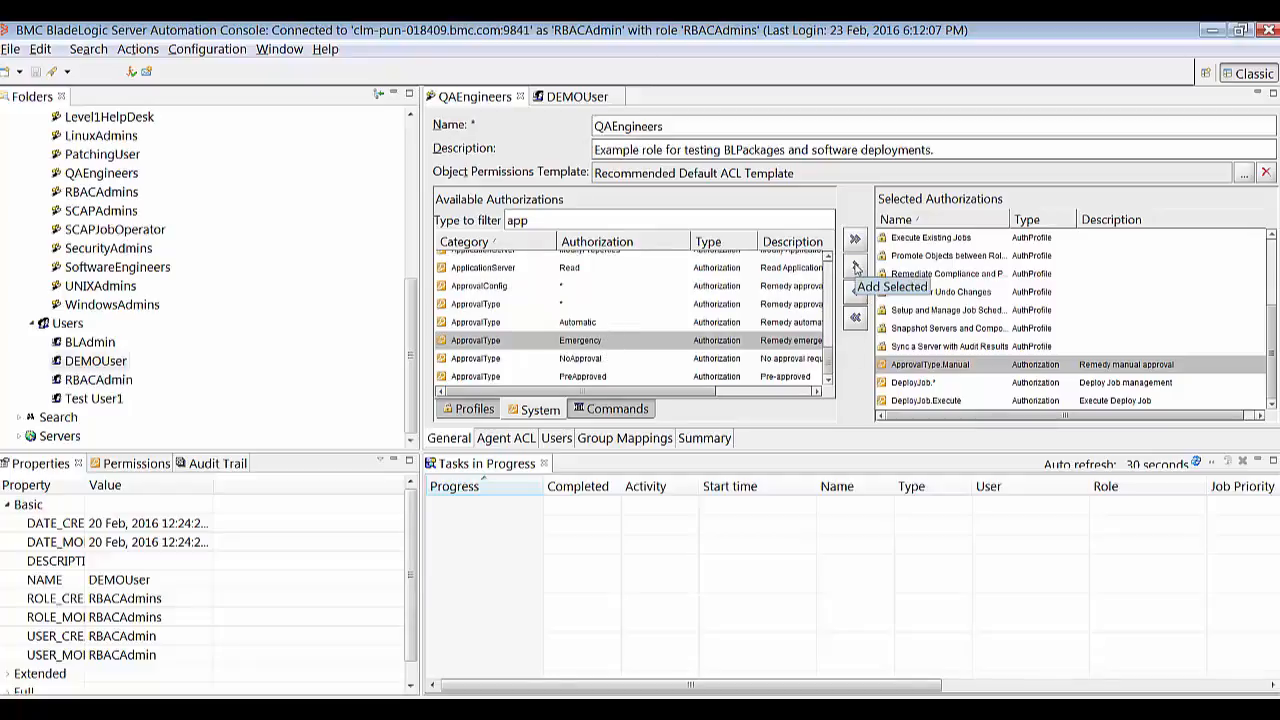
pyautogui.click(854, 267)
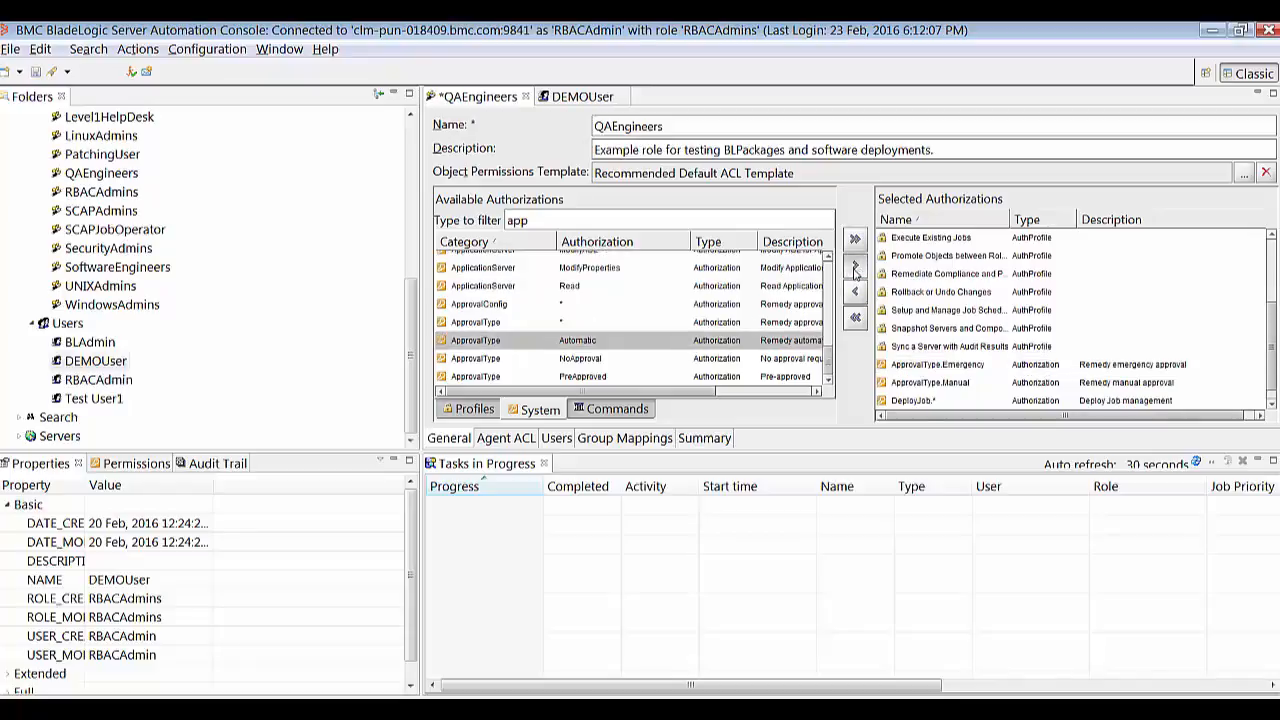
pyautogui.click(855, 265)
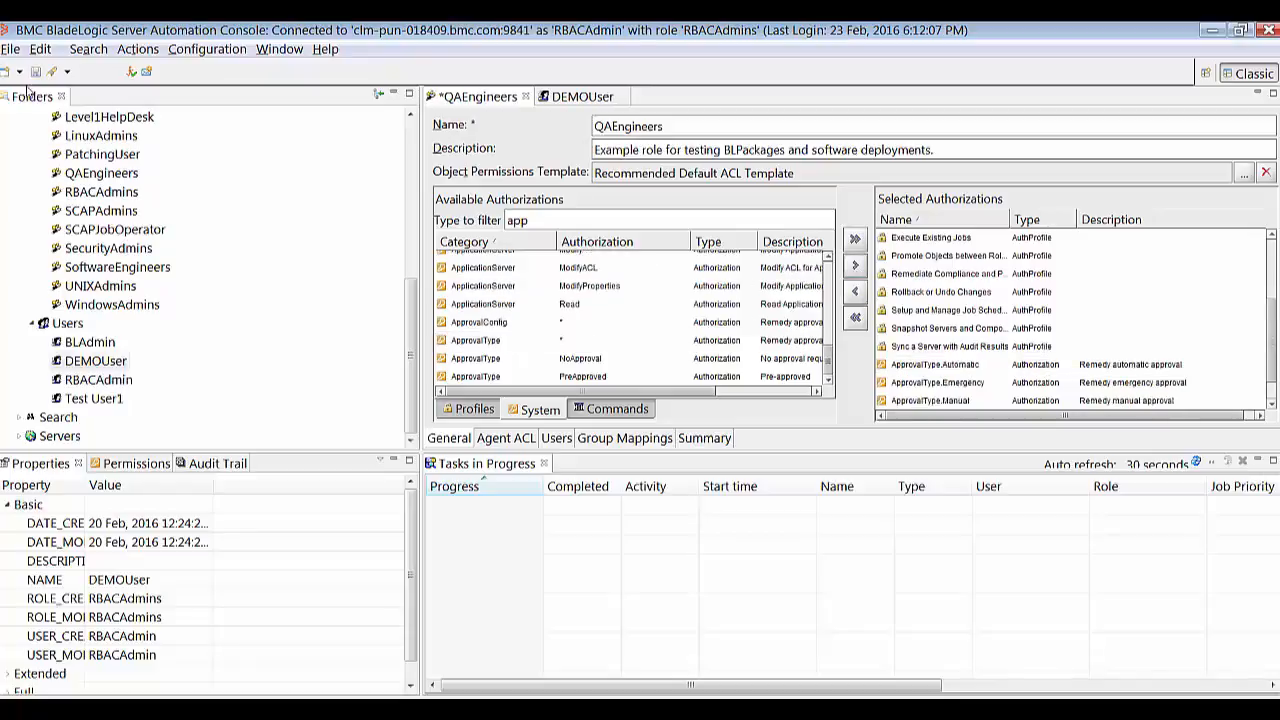
pyautogui.click(38, 72)
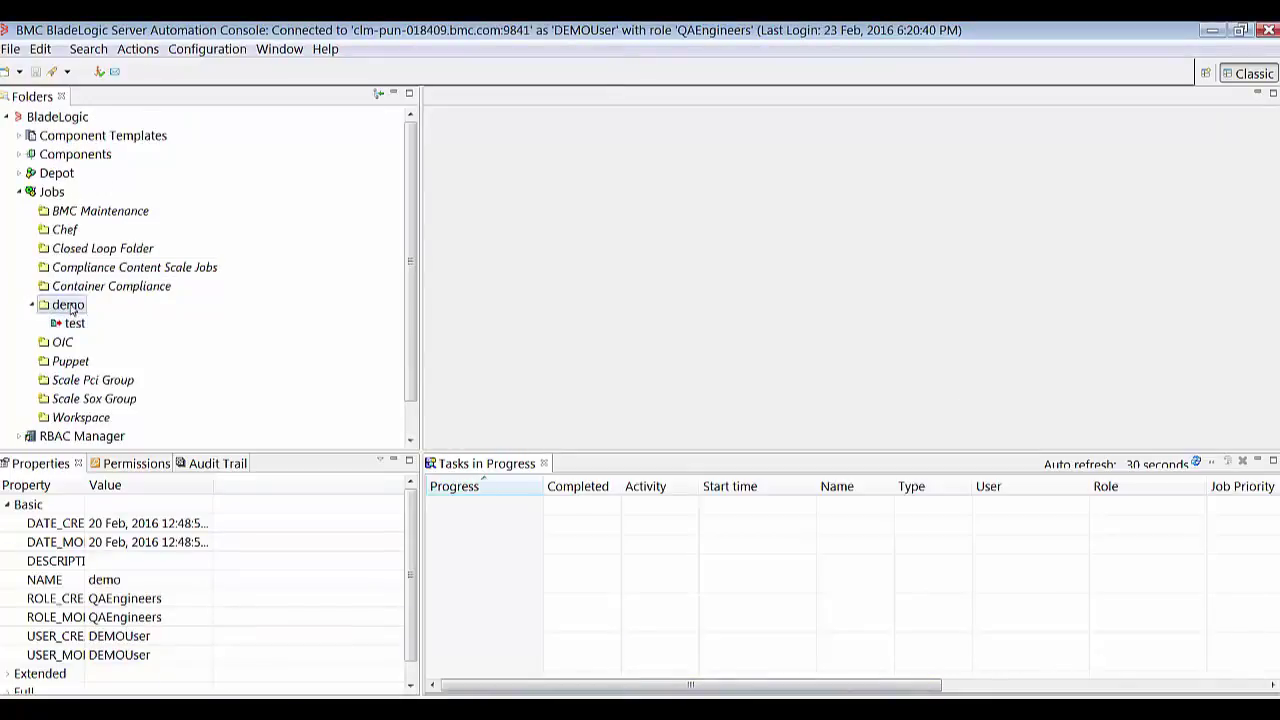
# Execute the test job in Jobs > demo again as DEMOUser.
pyautogui.rightClick(68, 304)
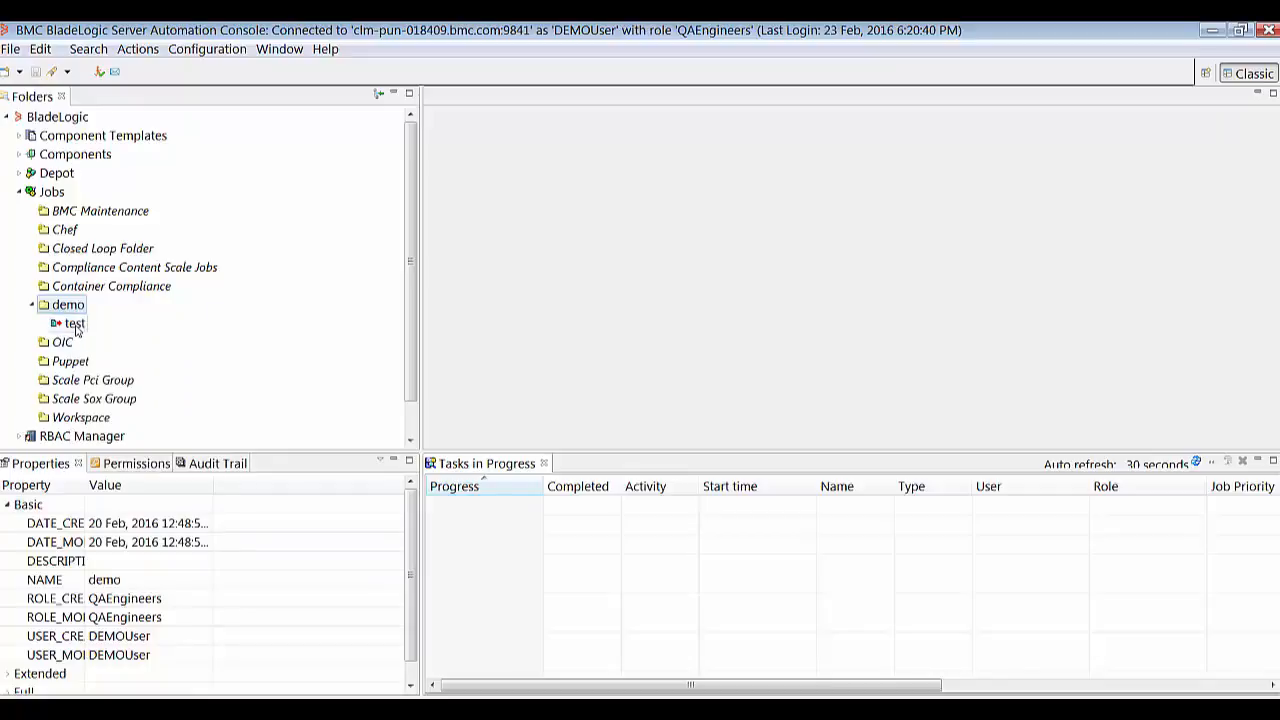
pyautogui.rightClick(72, 323)
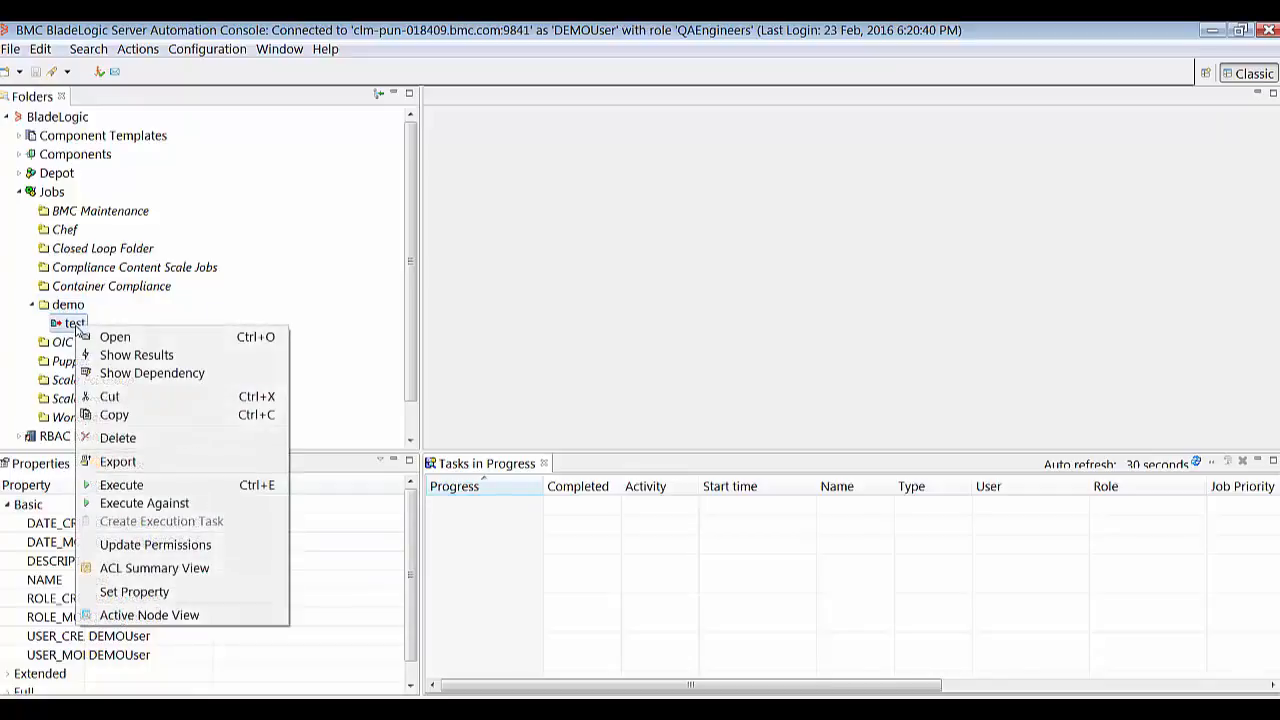
pyautogui.click(121, 485)
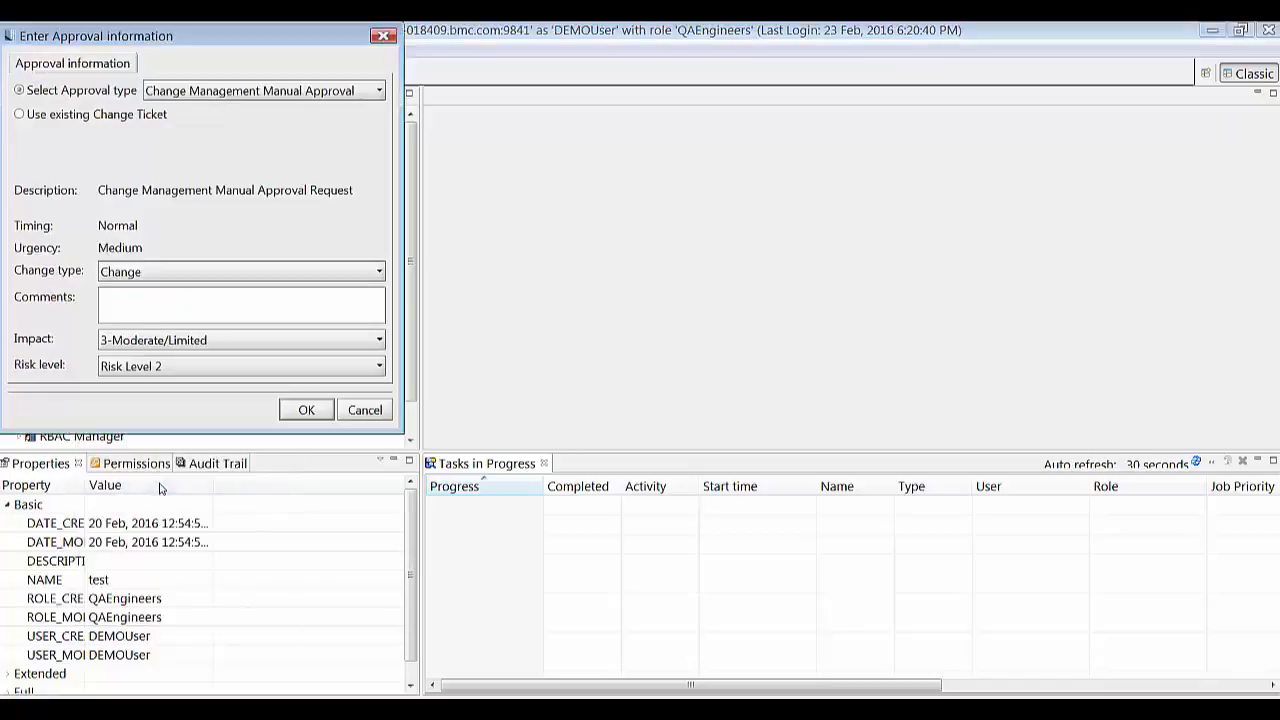
pyautogui.click(375, 90)
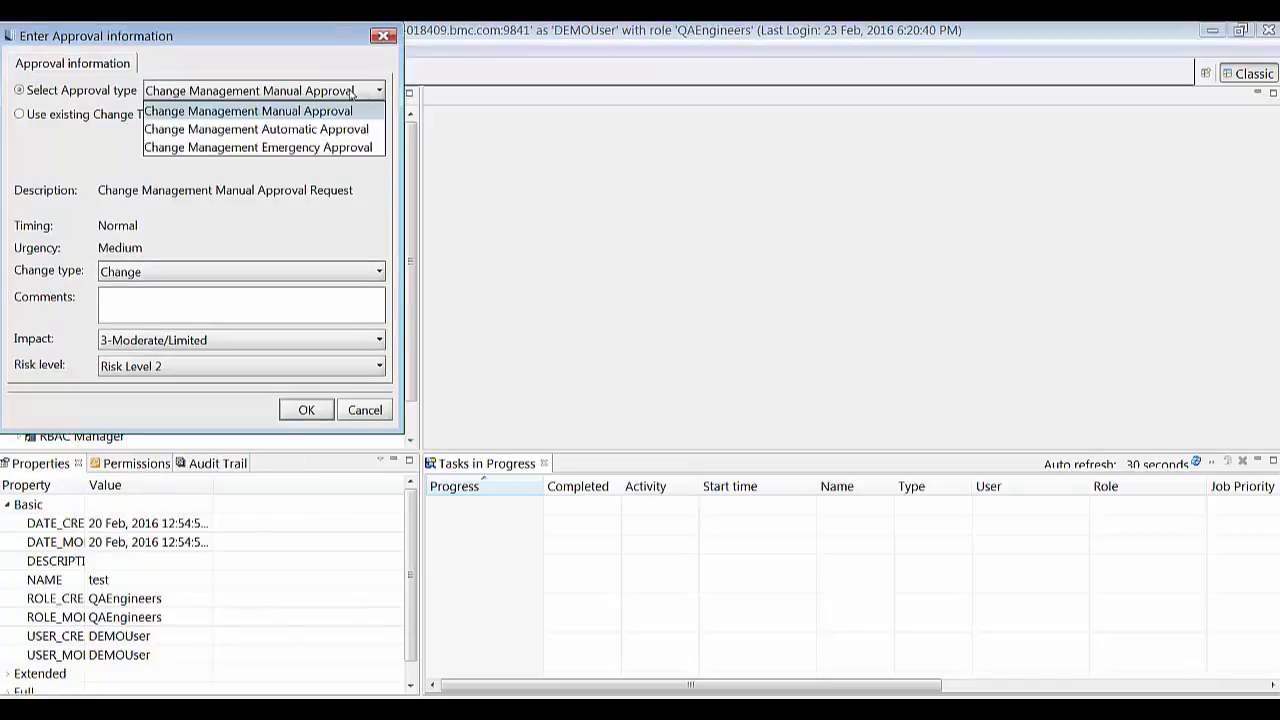
pyautogui.moveTo(258, 147)
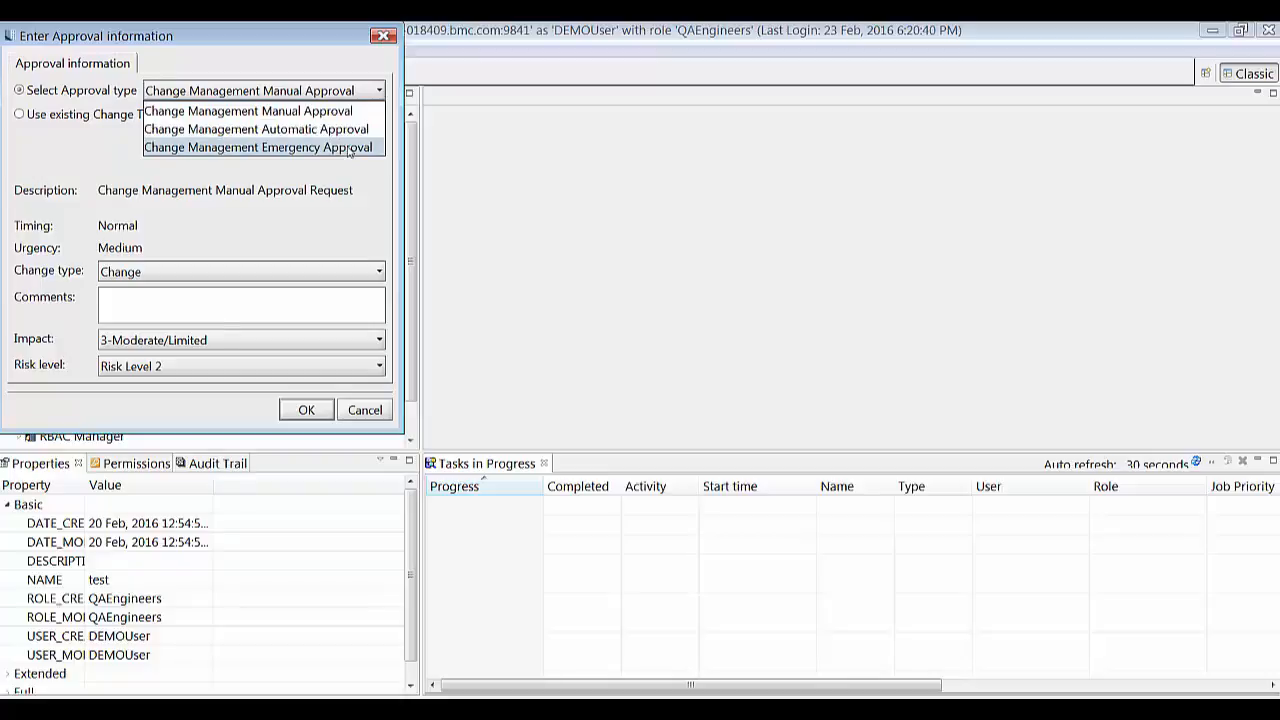
pyautogui.click(247, 110)
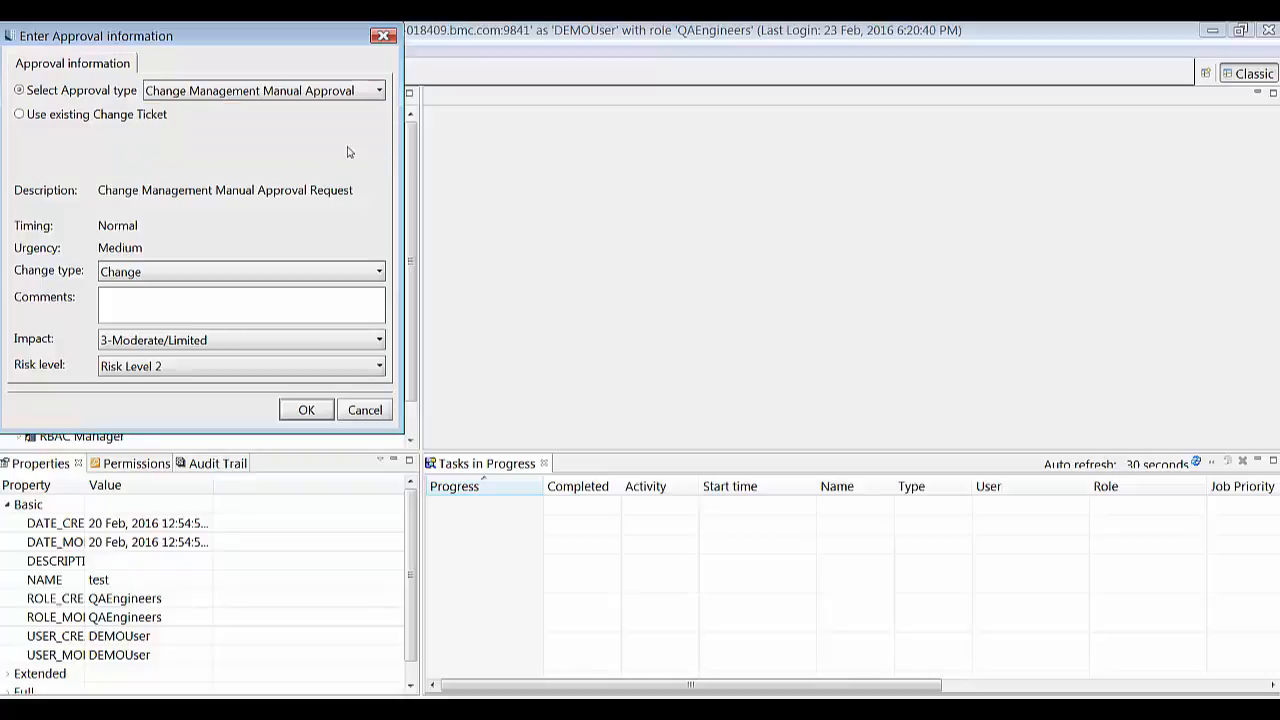